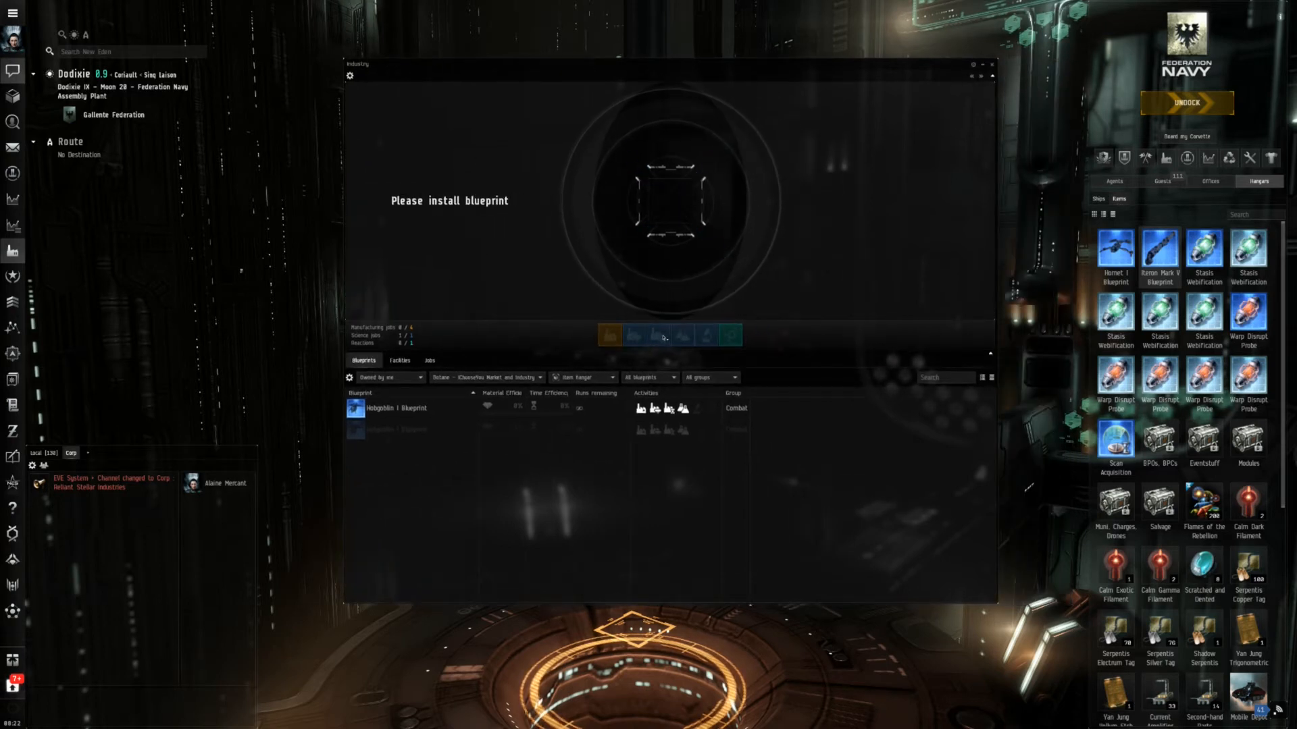
mouse_move(635, 334)
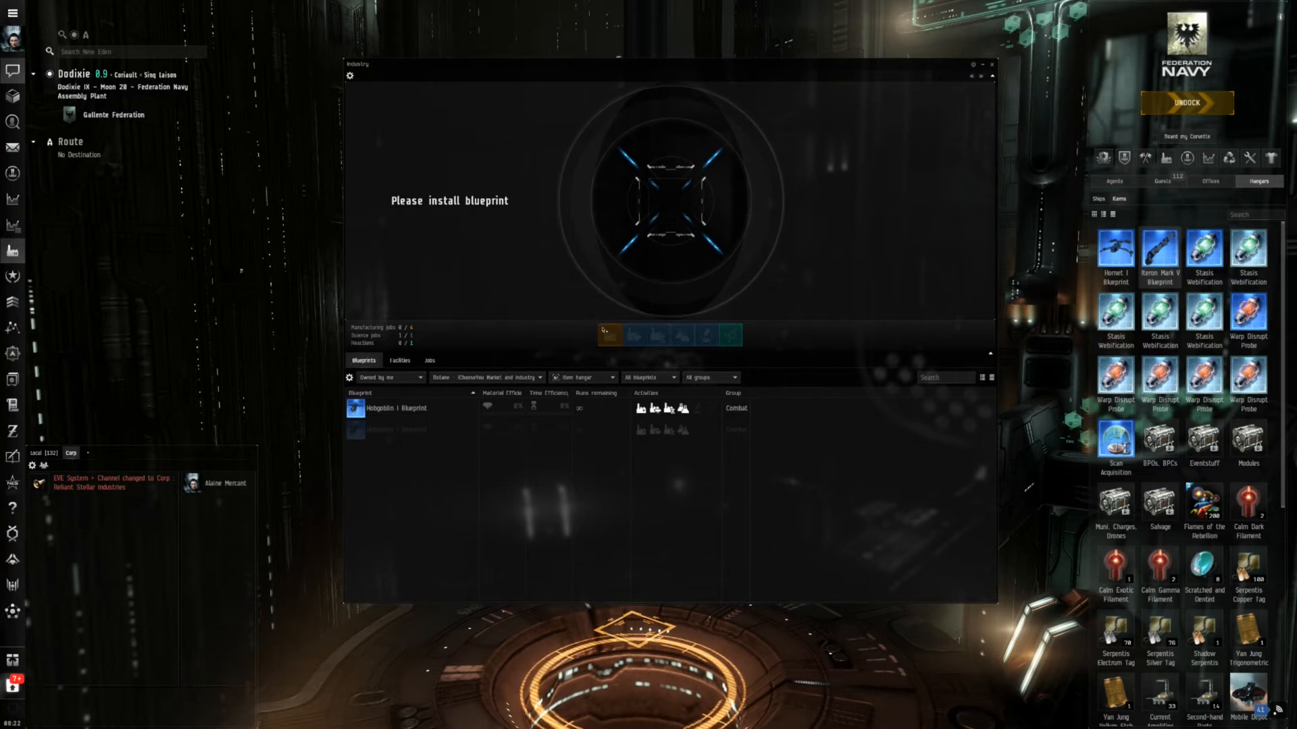
mouse_move(634, 335)
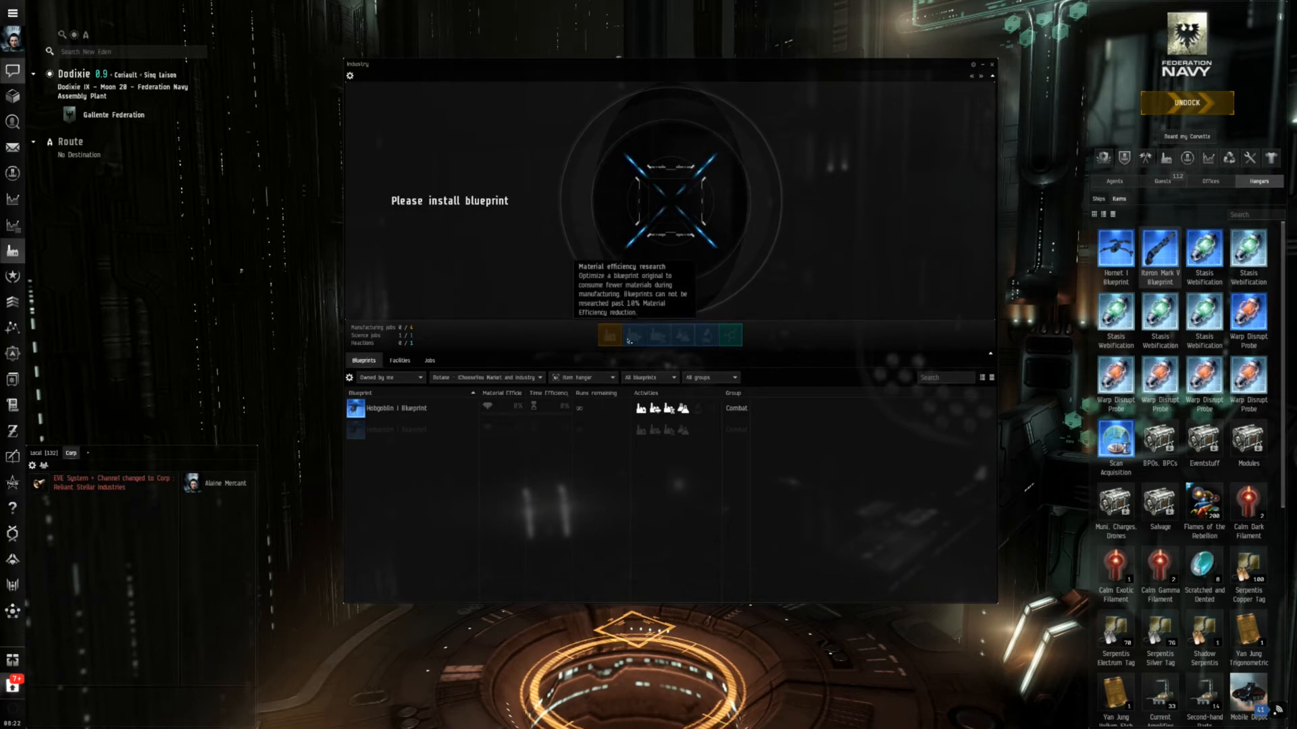
mouse_move(634, 335)
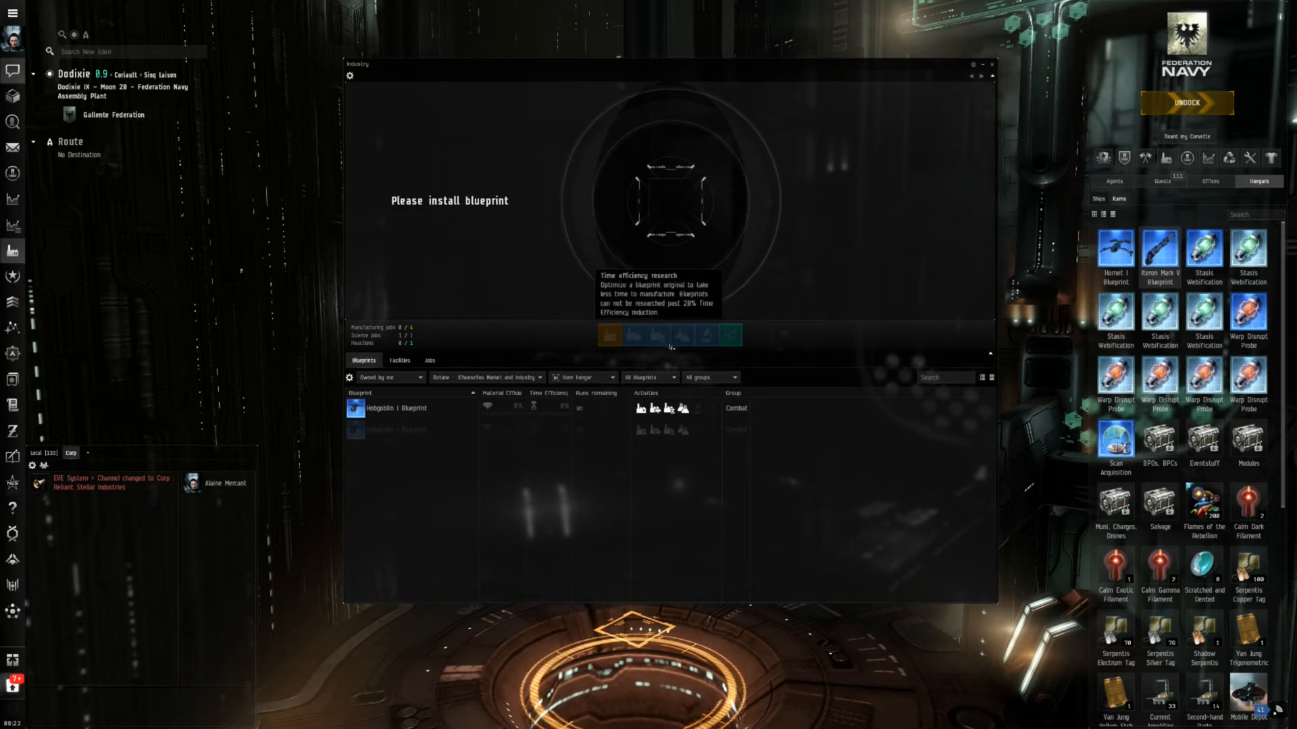
mouse_move(683, 334)
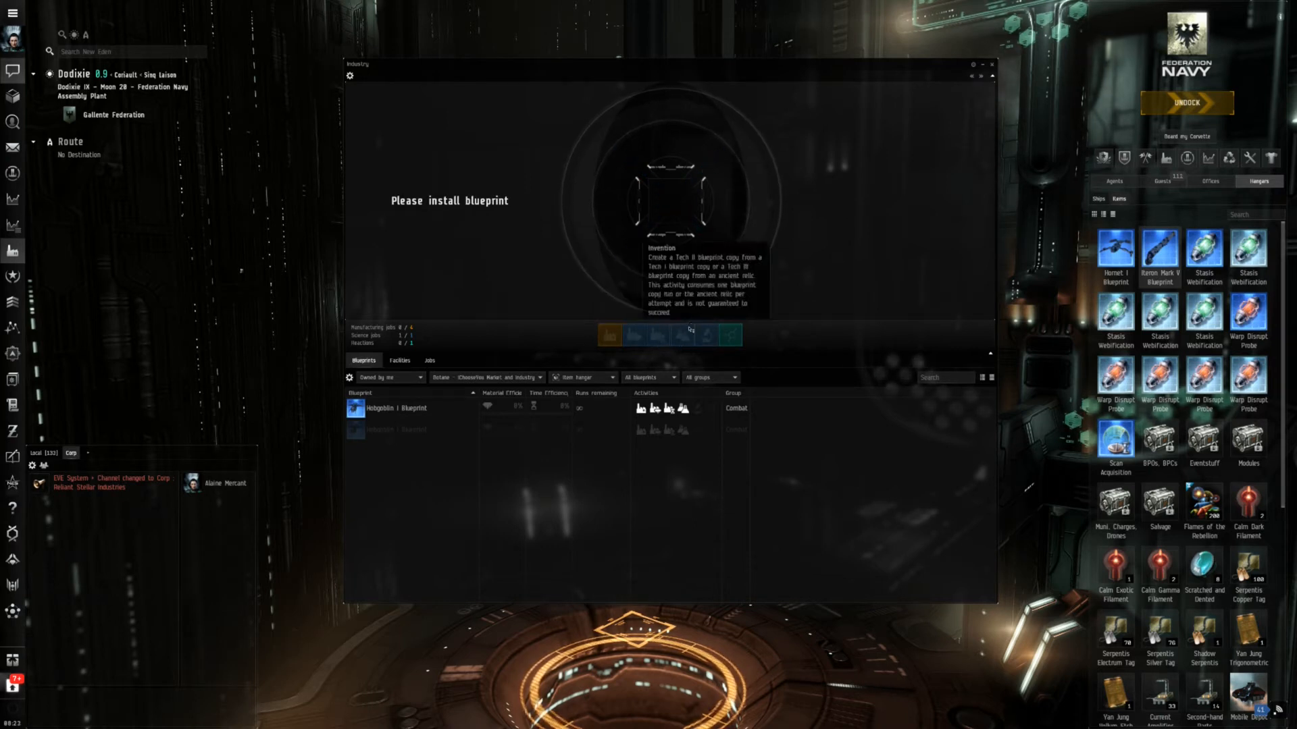
mouse_move(780, 323)
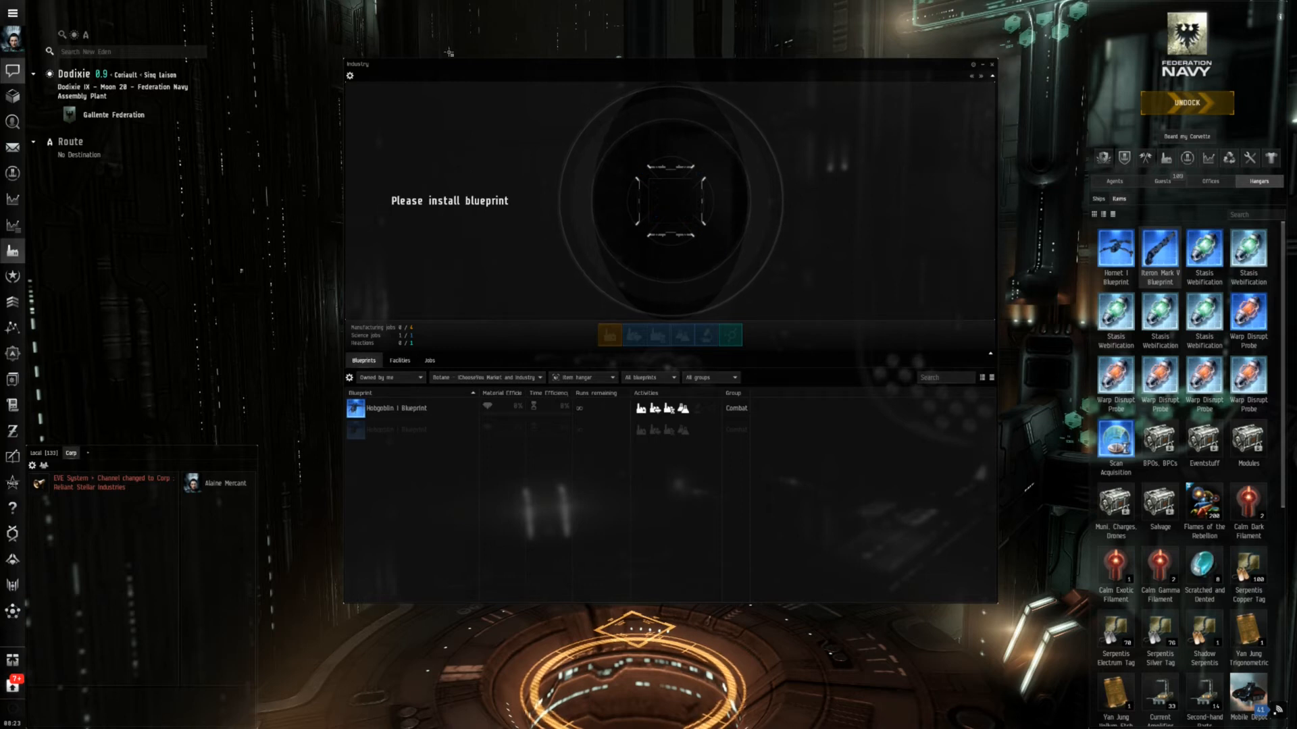
mouse_move(537, 165)
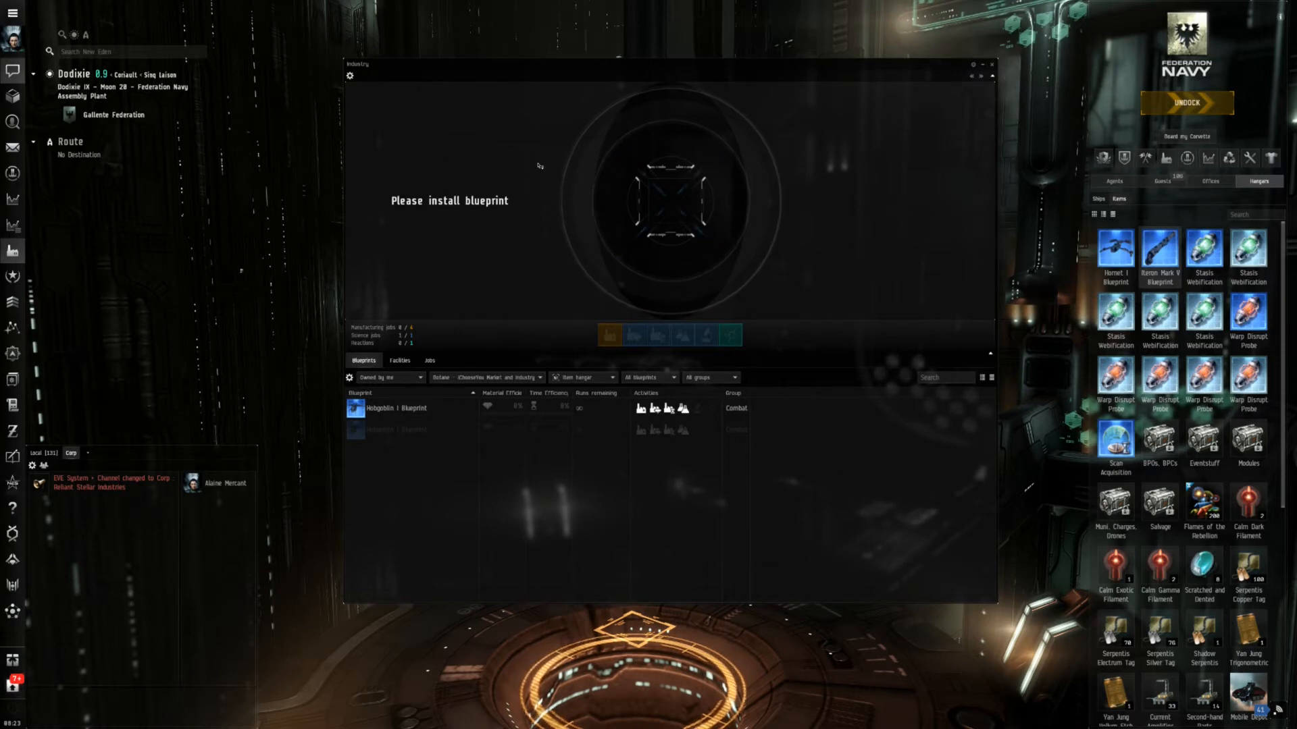
mouse_move(989, 323)
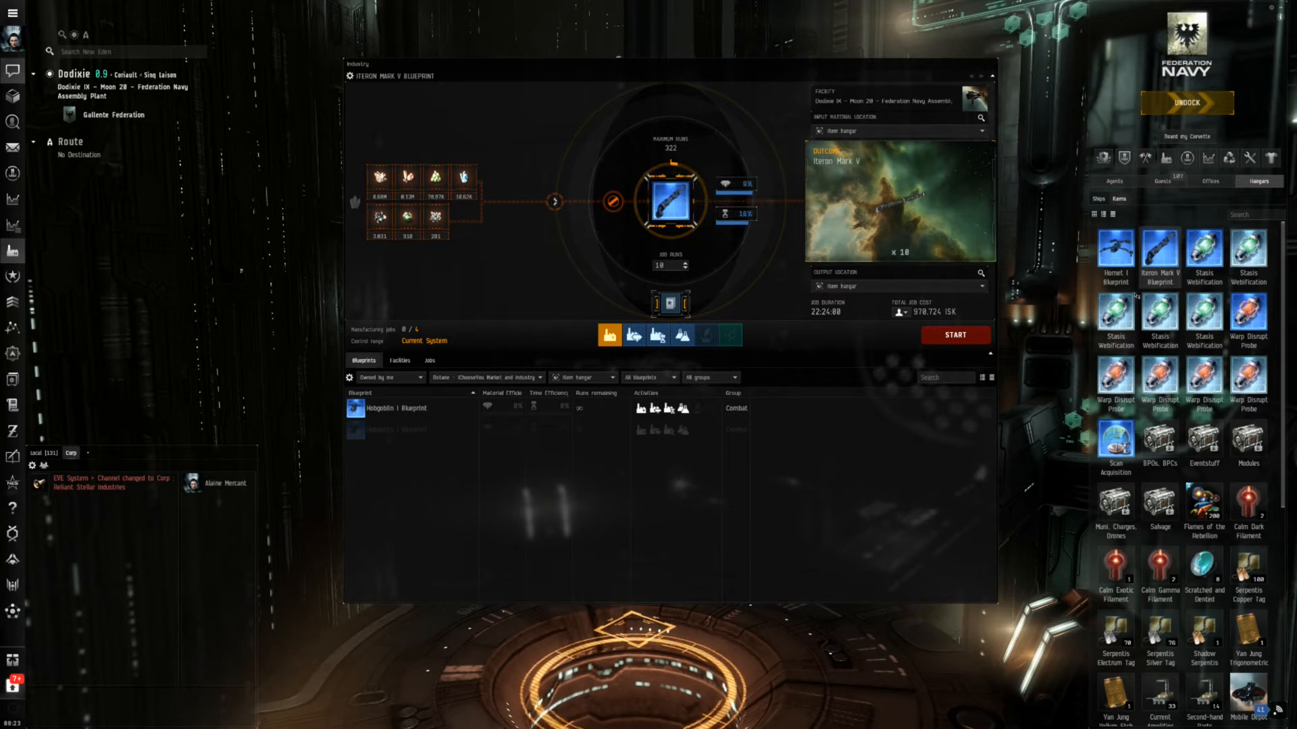
Step: Filter blueprints to the current station and preview the Gatling Pulse Laser I blueprint
right_click(1159, 254)
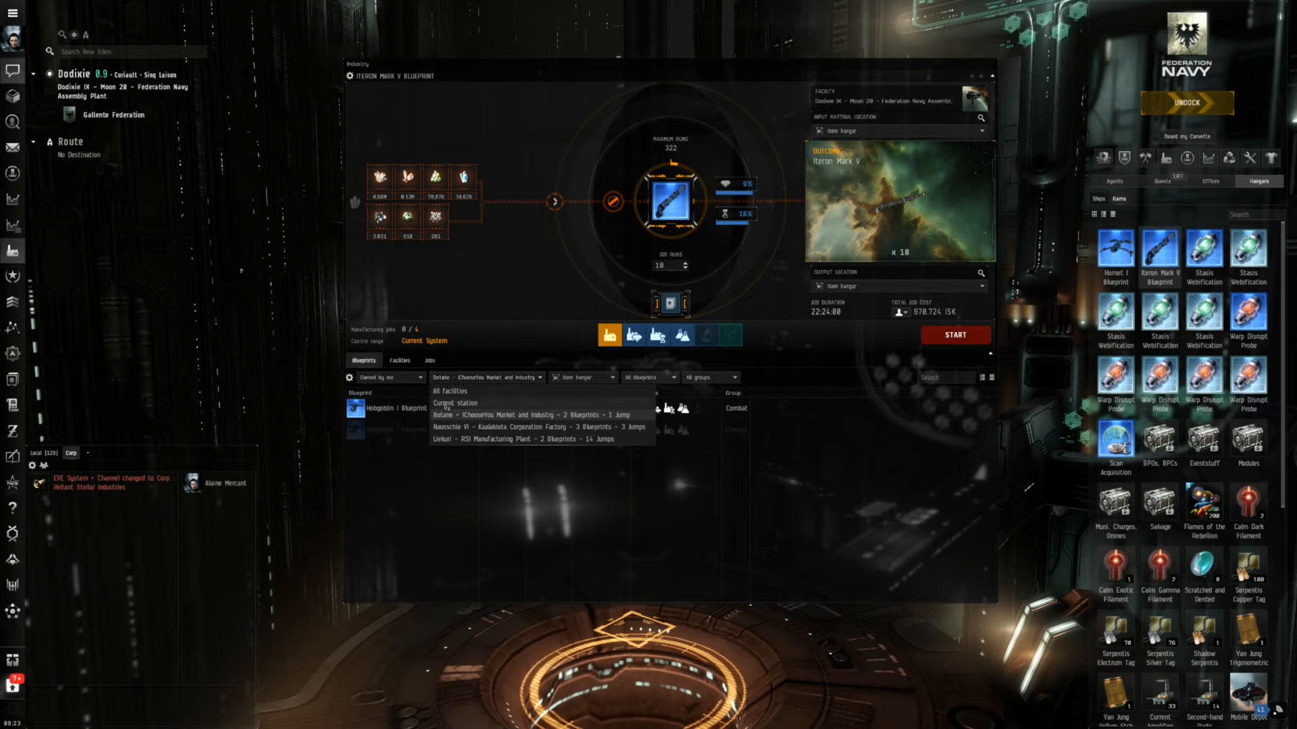
left_click(454, 404)
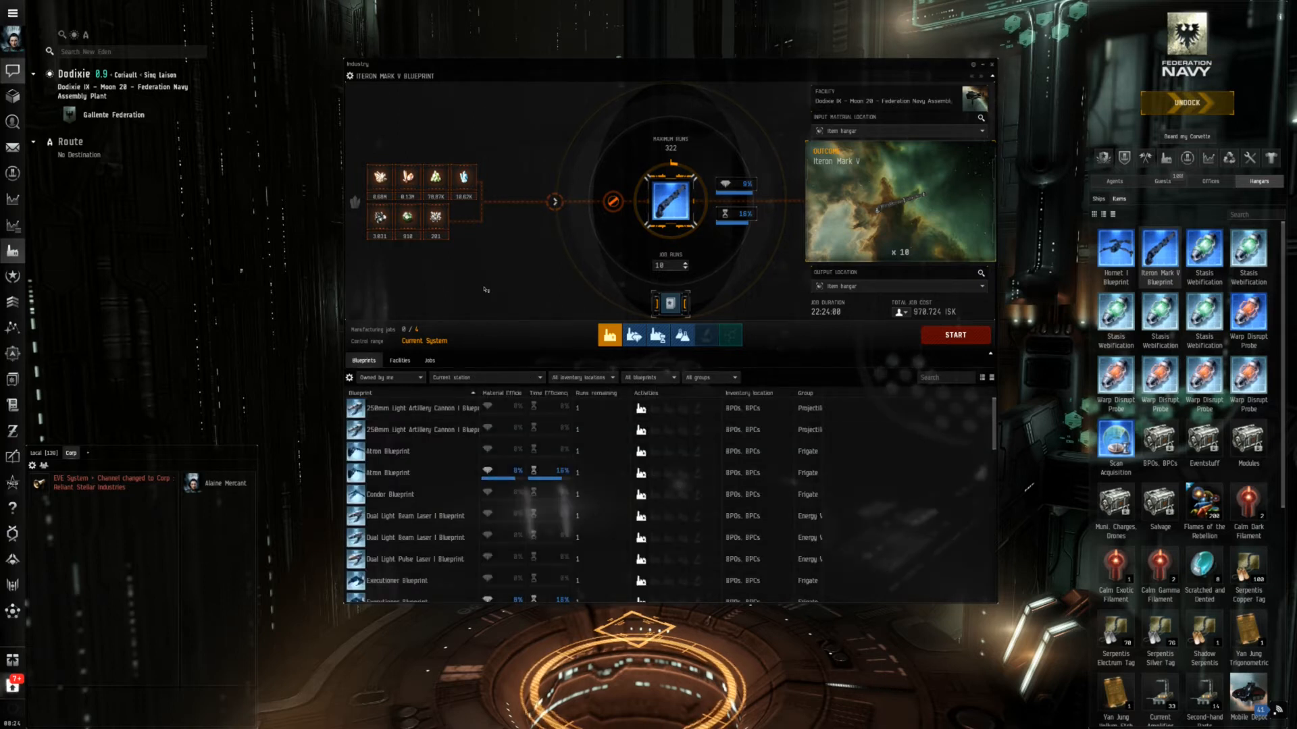
scroll("down", 3)
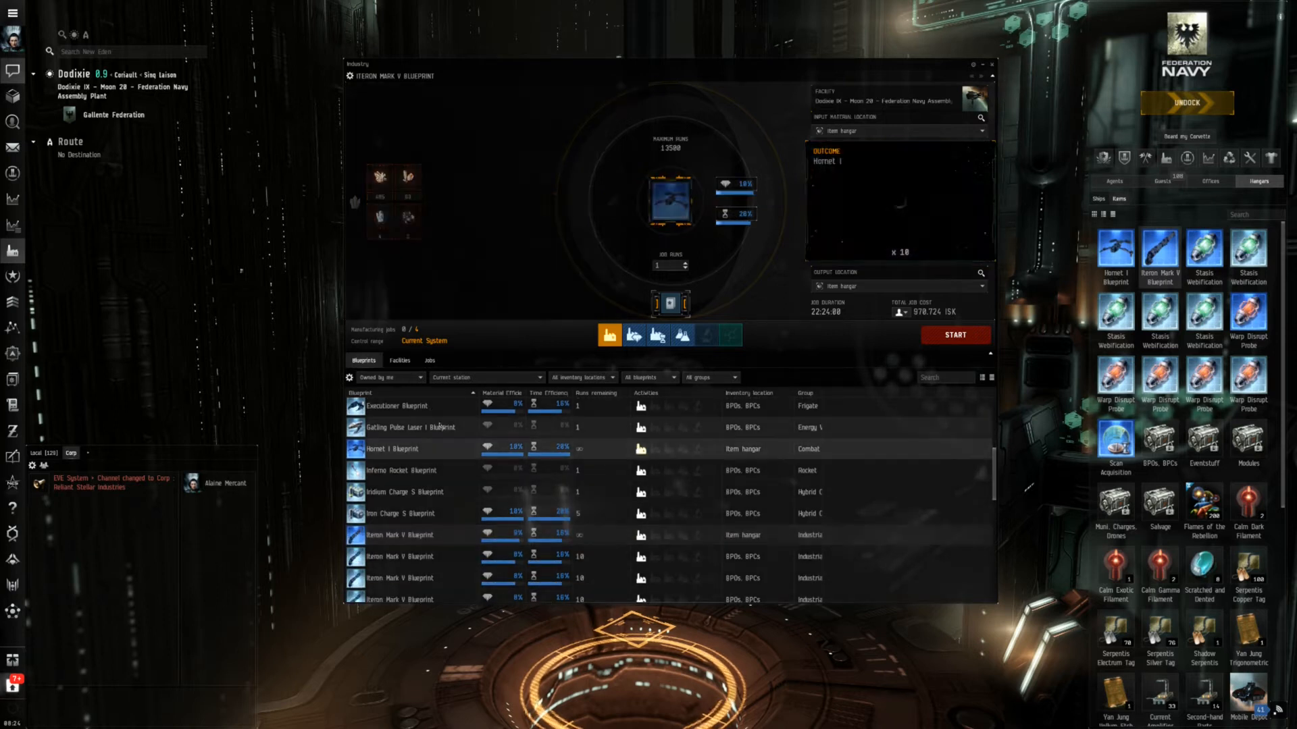
left_click(408, 427)
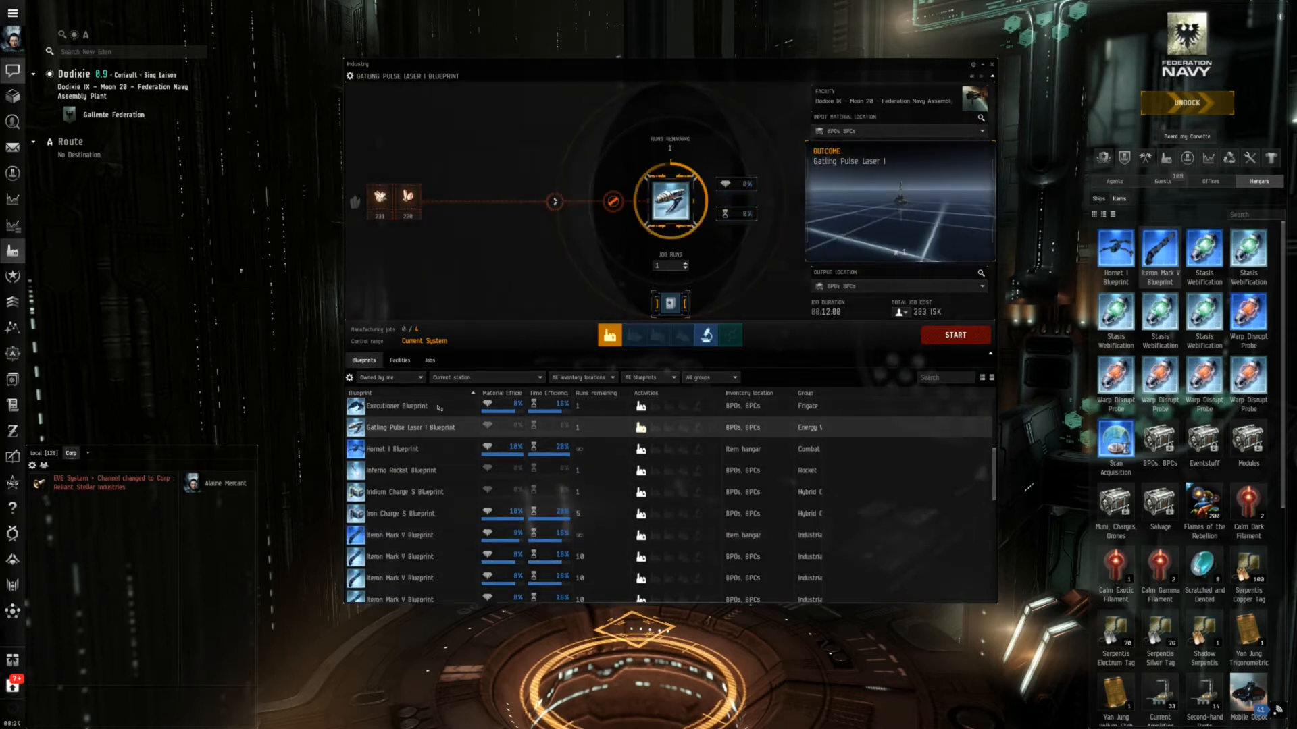
Step: Reload the Iteron Mark V blueprint and limit the location to the BPOs, BPCs container
left_click(396, 405)
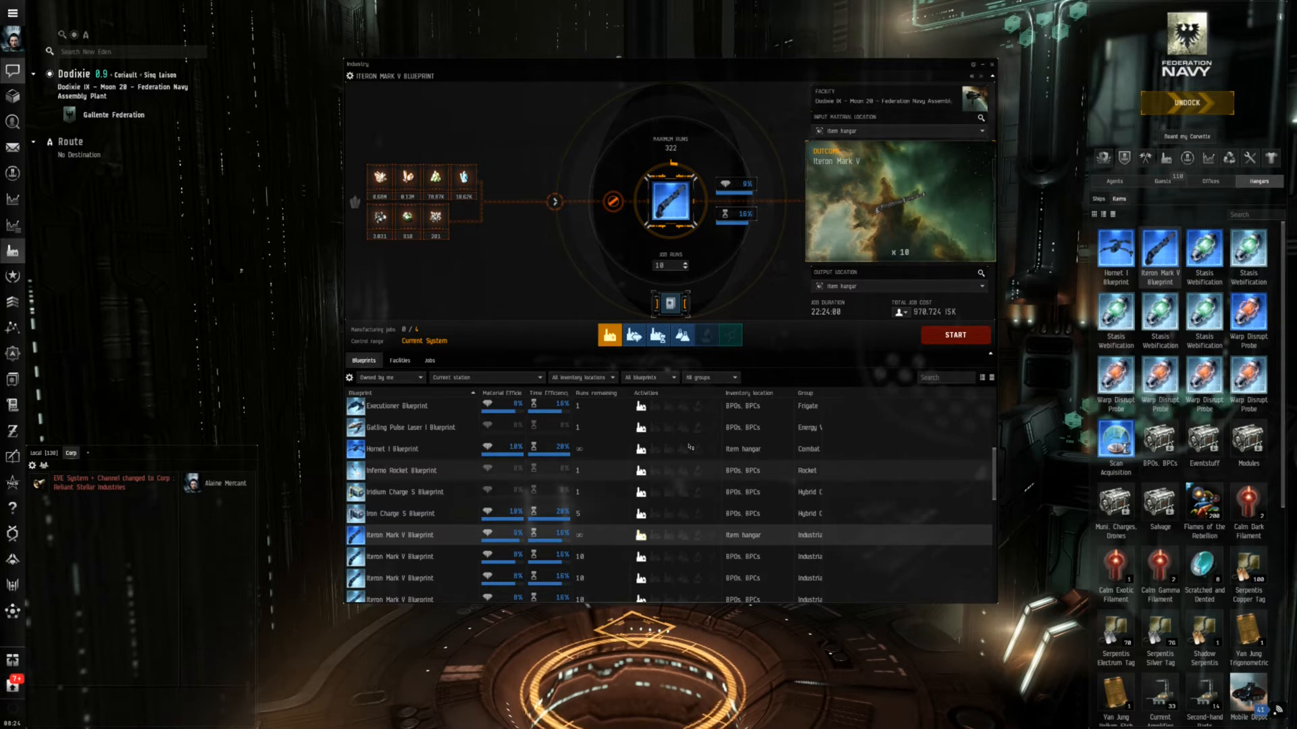
mouse_move(603, 467)
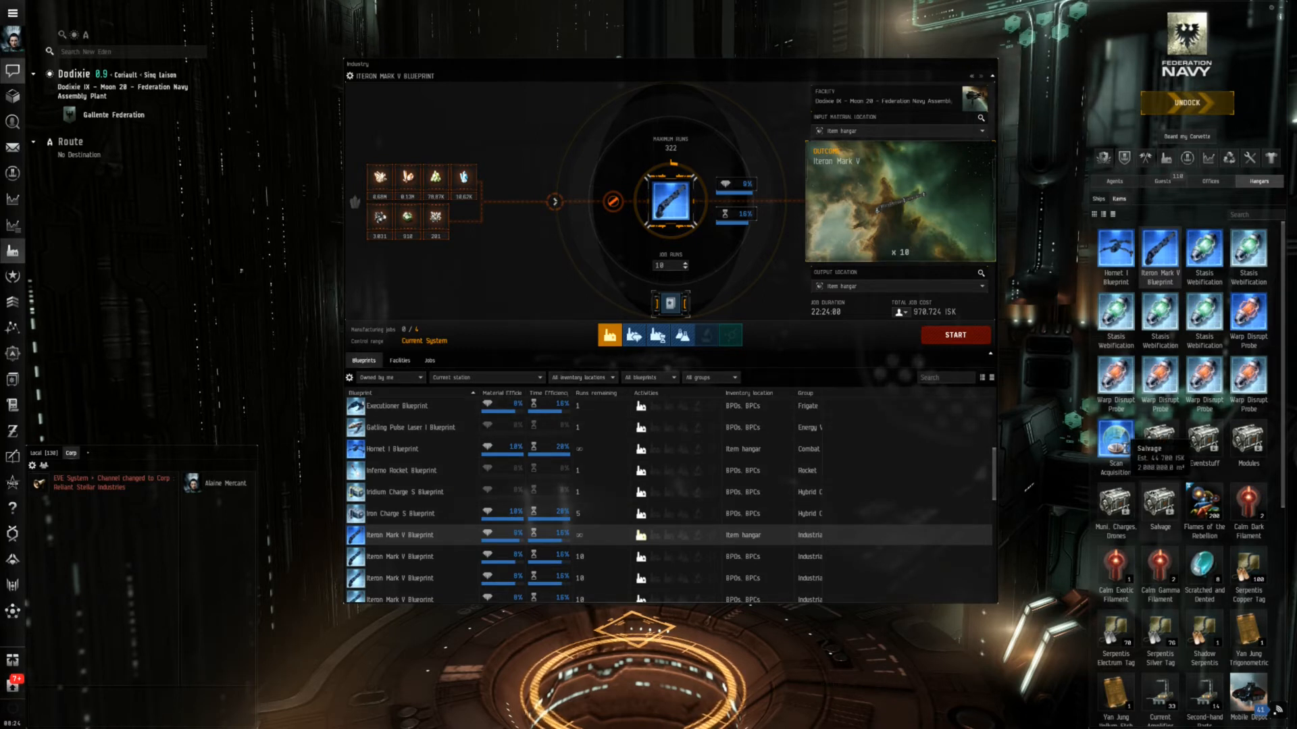
left_click(583, 378)
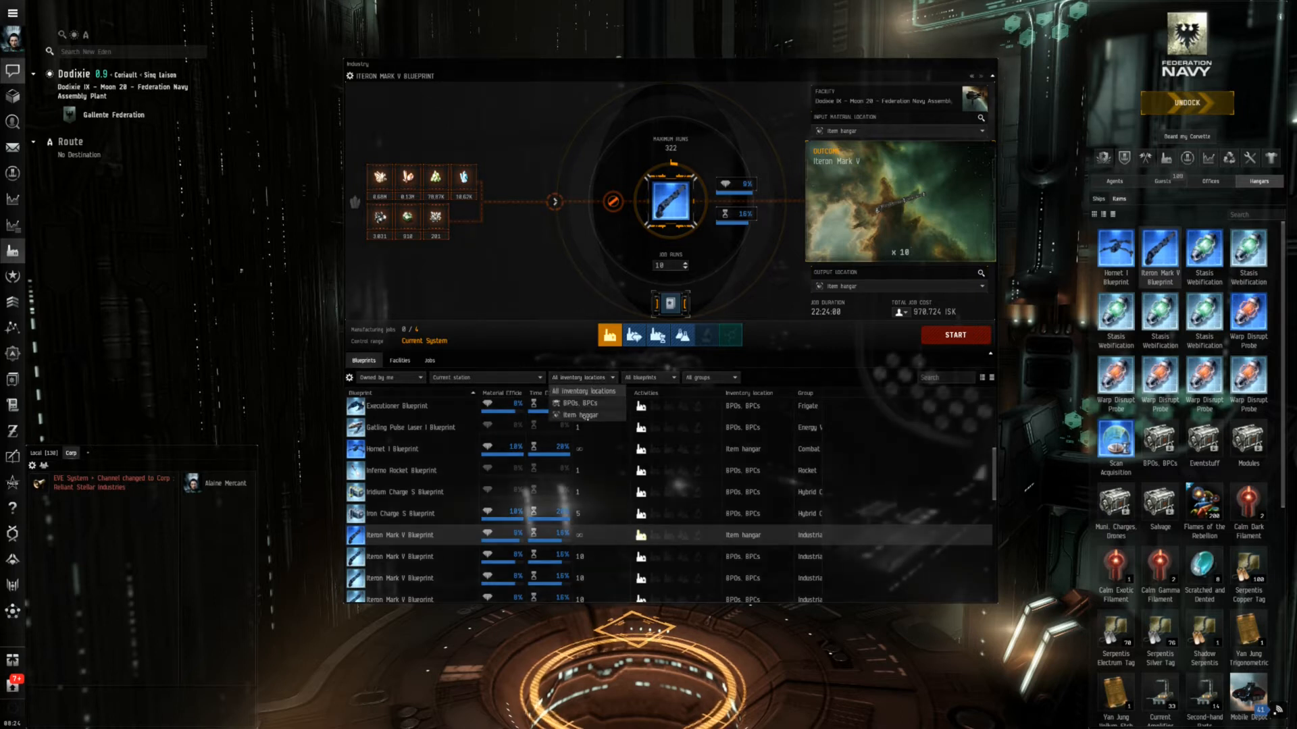
left_click(577, 416)
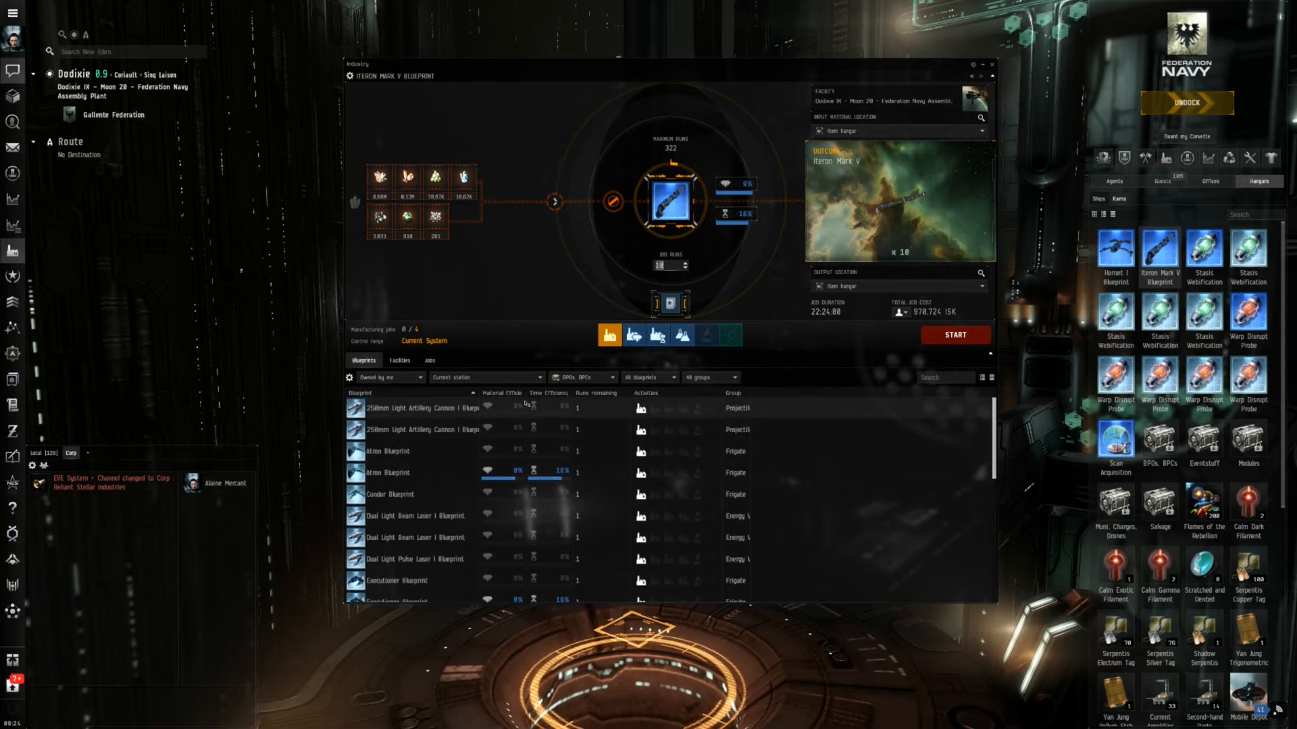
mouse_move(540, 242)
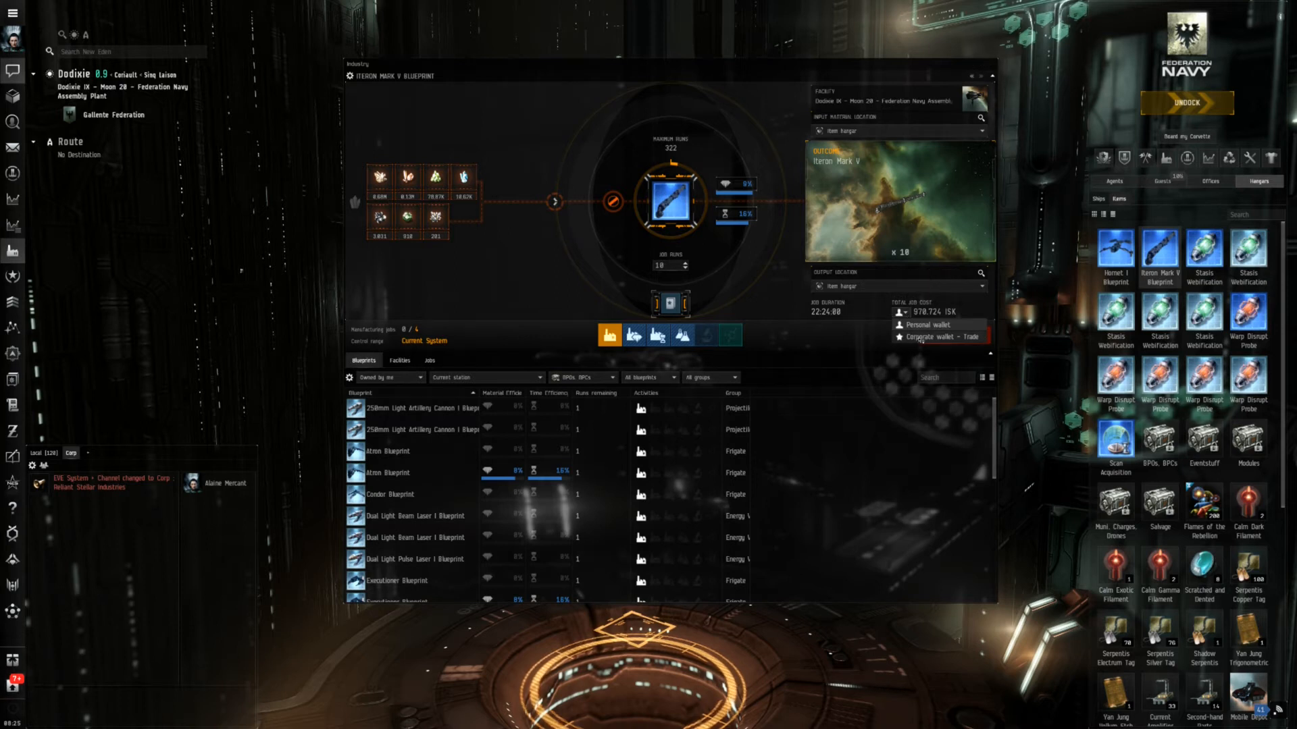
Step: Dismiss the wallet list unchanged, keeping the 10-run job at 978,724 ISK
left_click(939, 337)
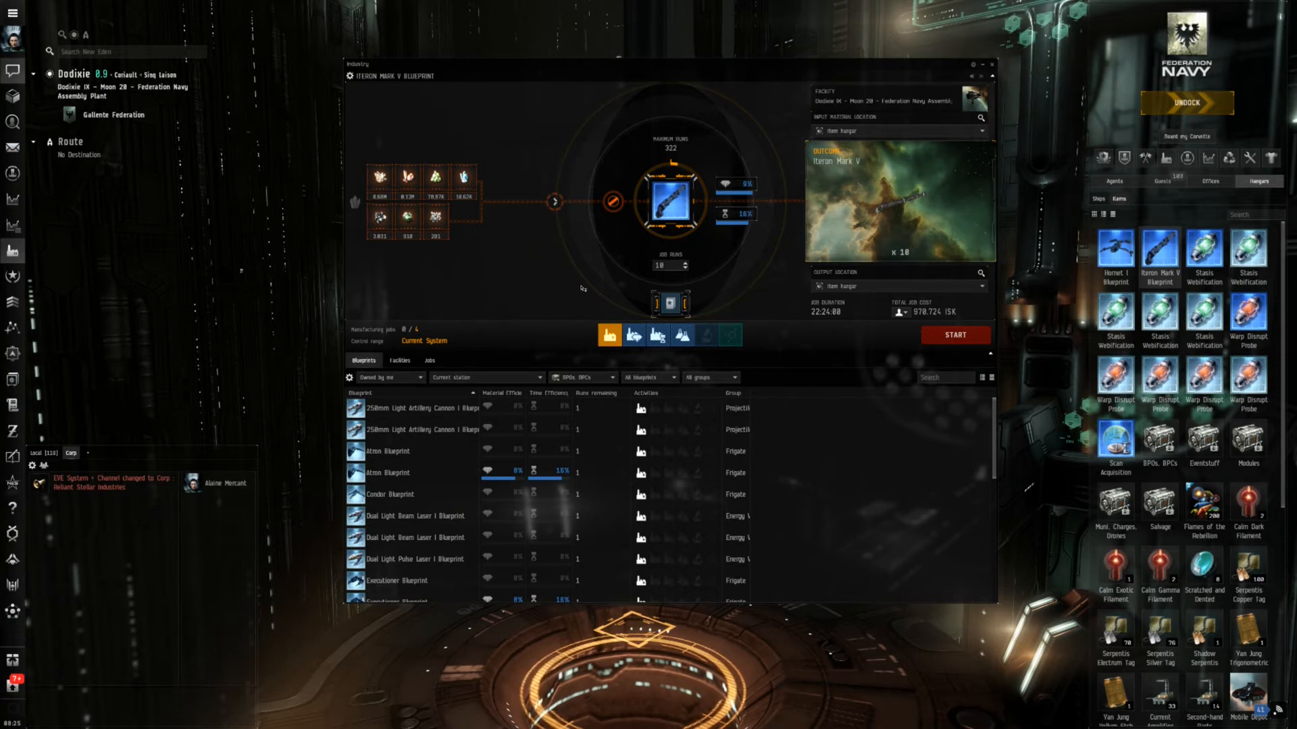
mouse_move(501, 242)
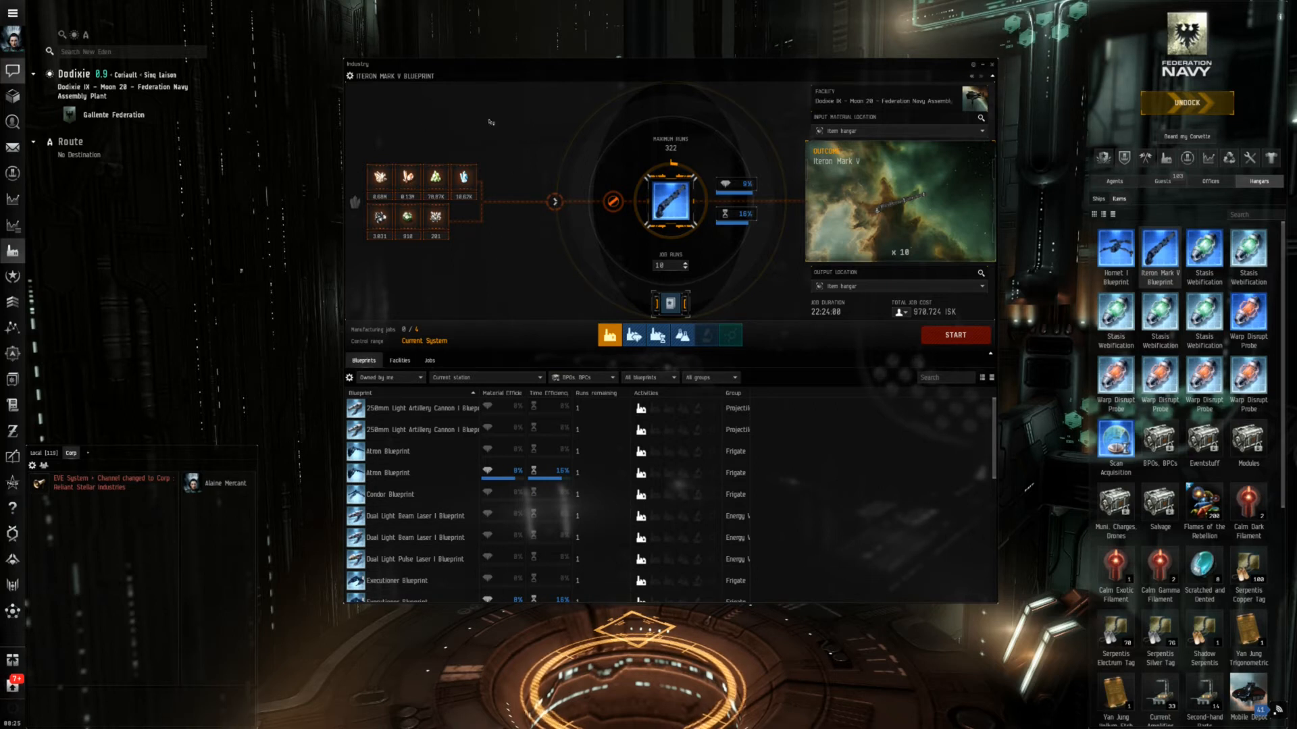
mouse_move(416, 260)
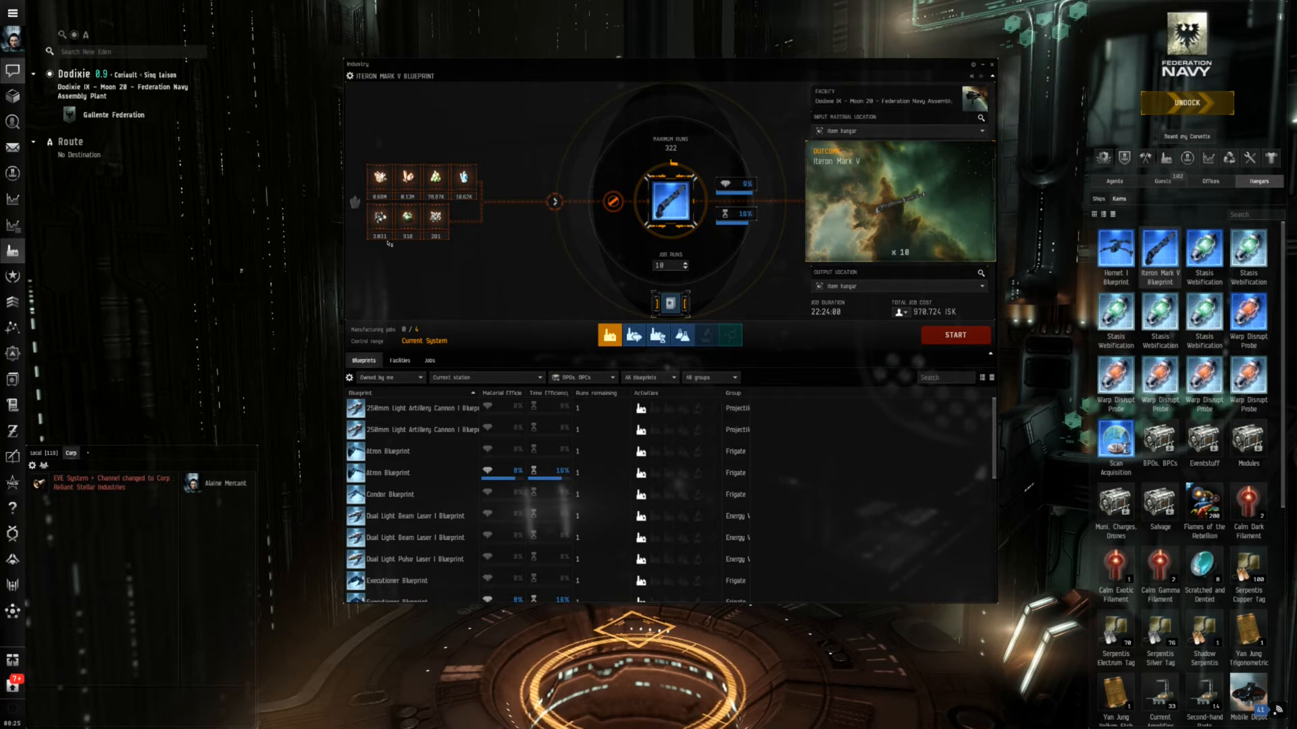
mouse_move(446, 272)
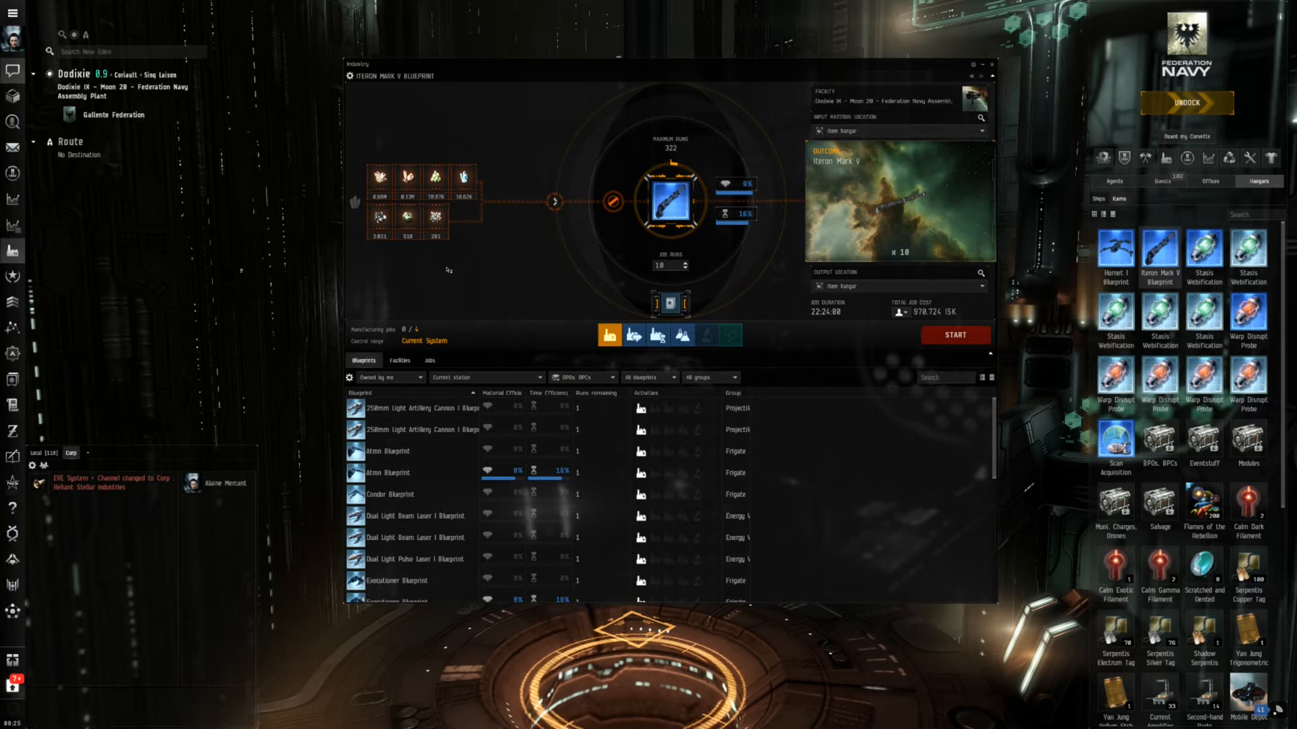
mouse_move(526, 275)
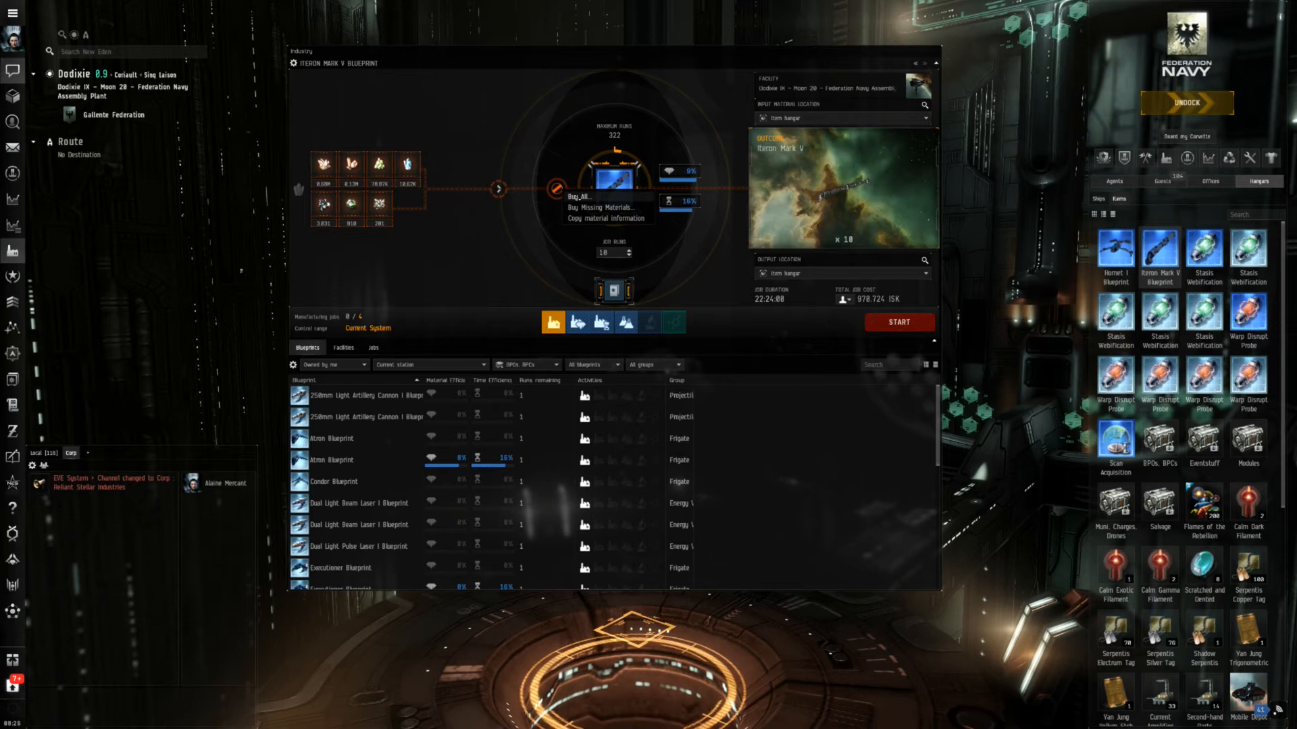
Step: Create a buy order for the job's missing materials, about 24.1 million ISK
left_click(600, 207)
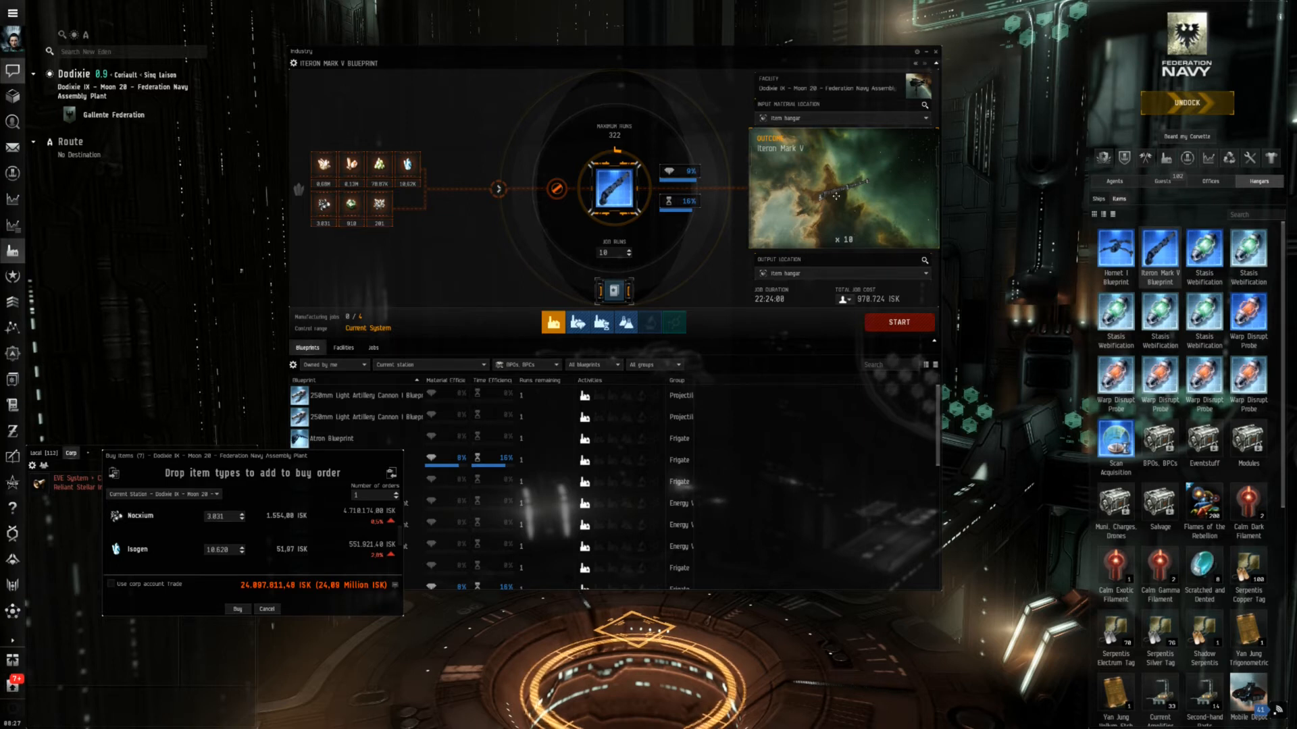
right_click(835, 196)
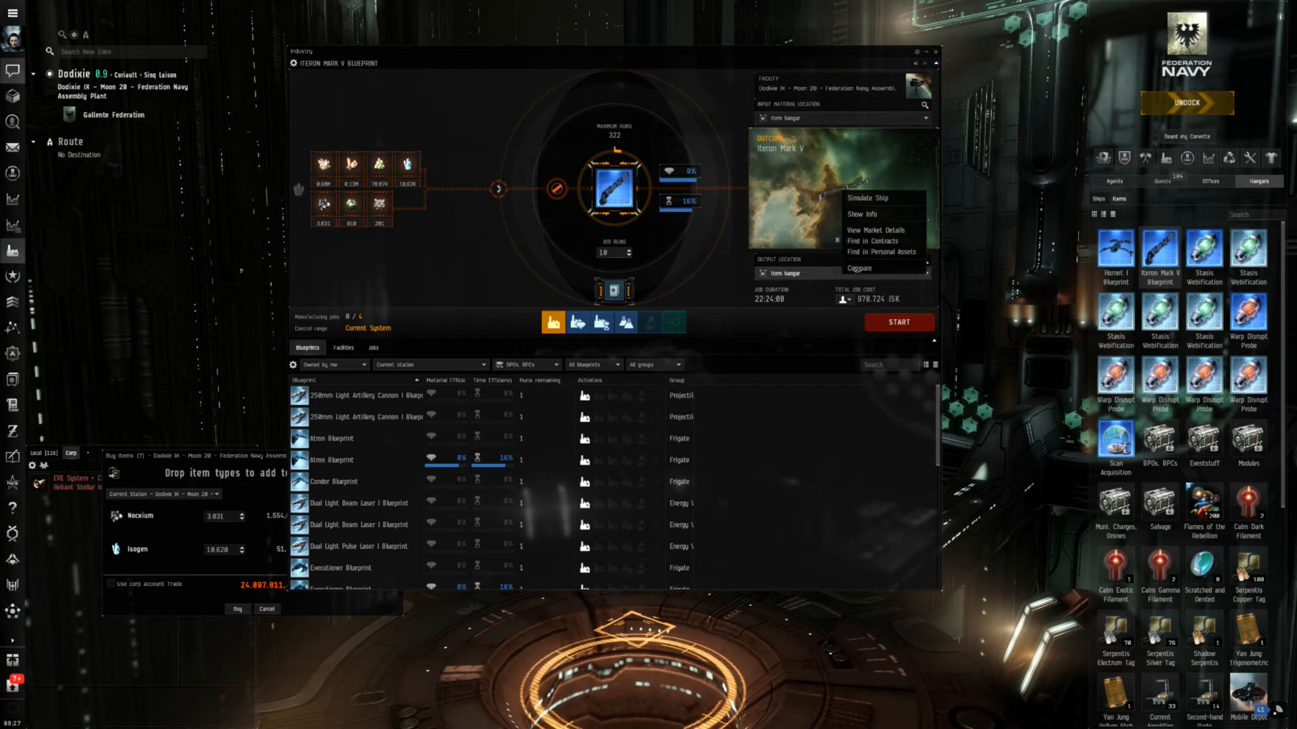
mouse_move(863, 230)
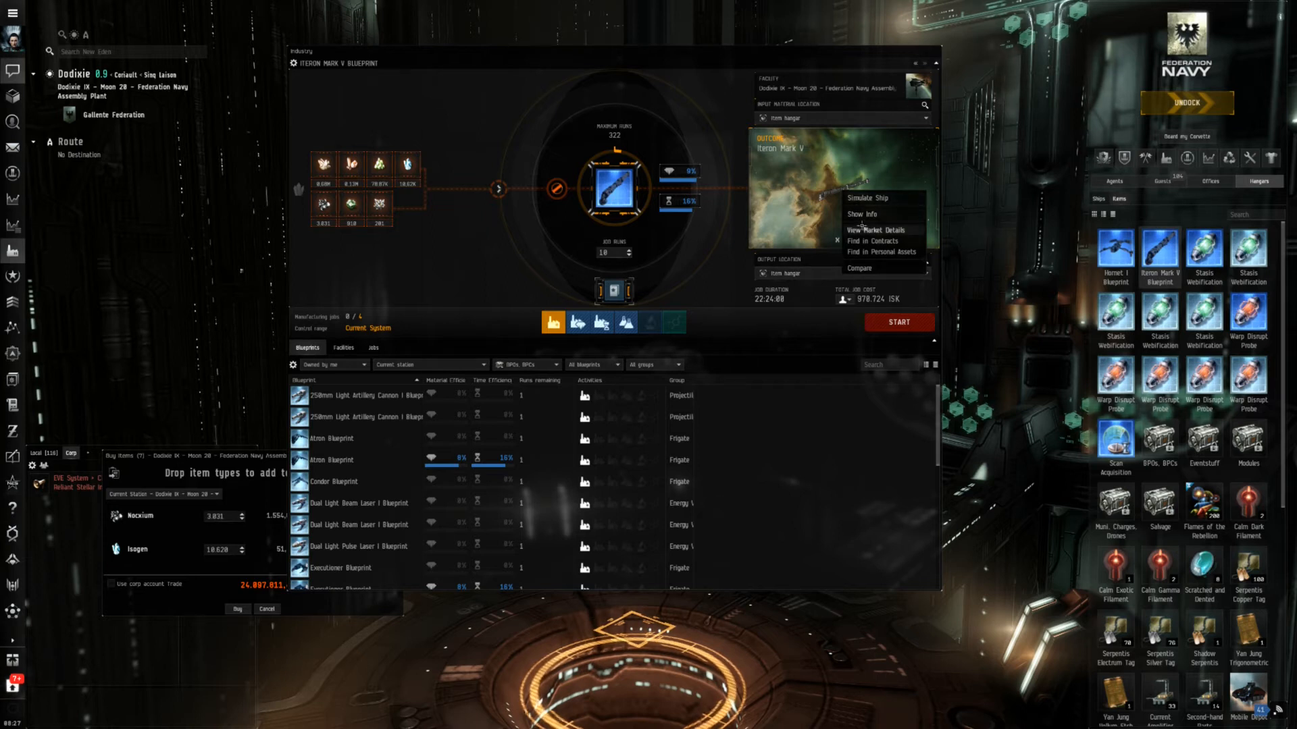
Step: View market details and current orders for the Iteron Mark V ship
left_click(876, 230)
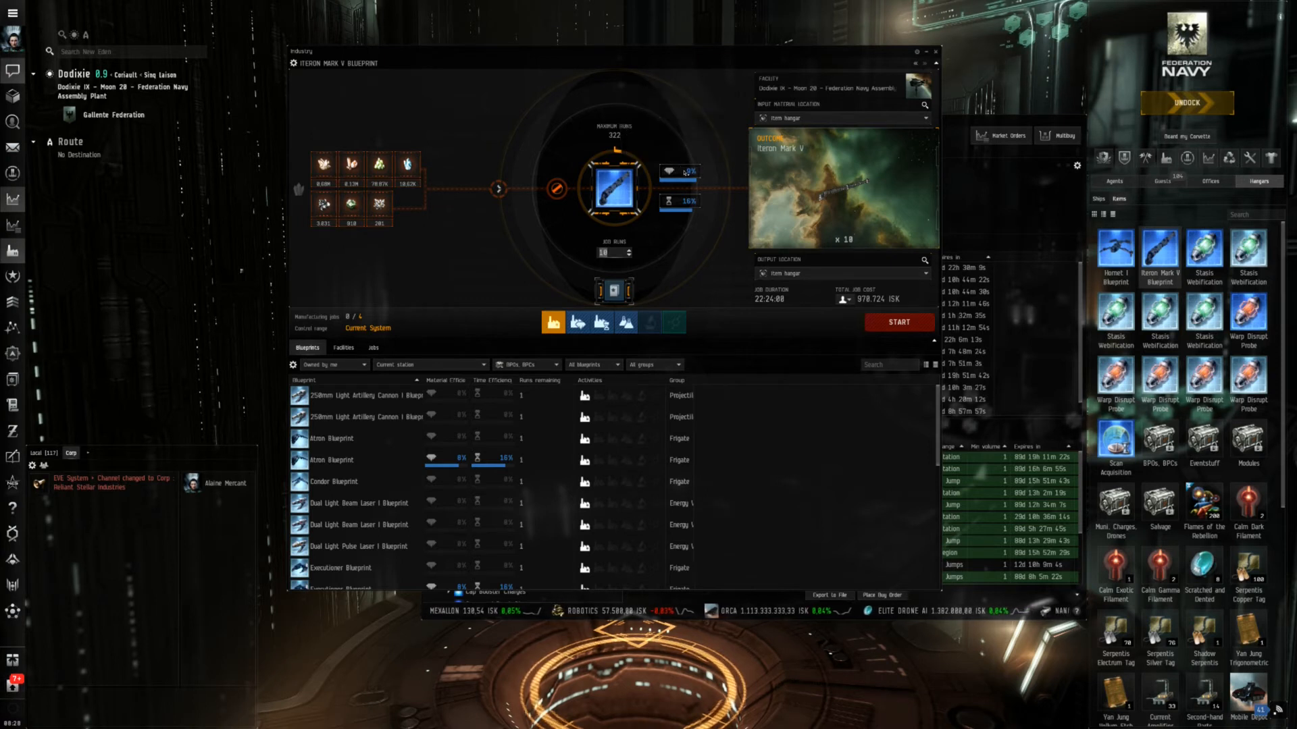
mouse_move(681, 207)
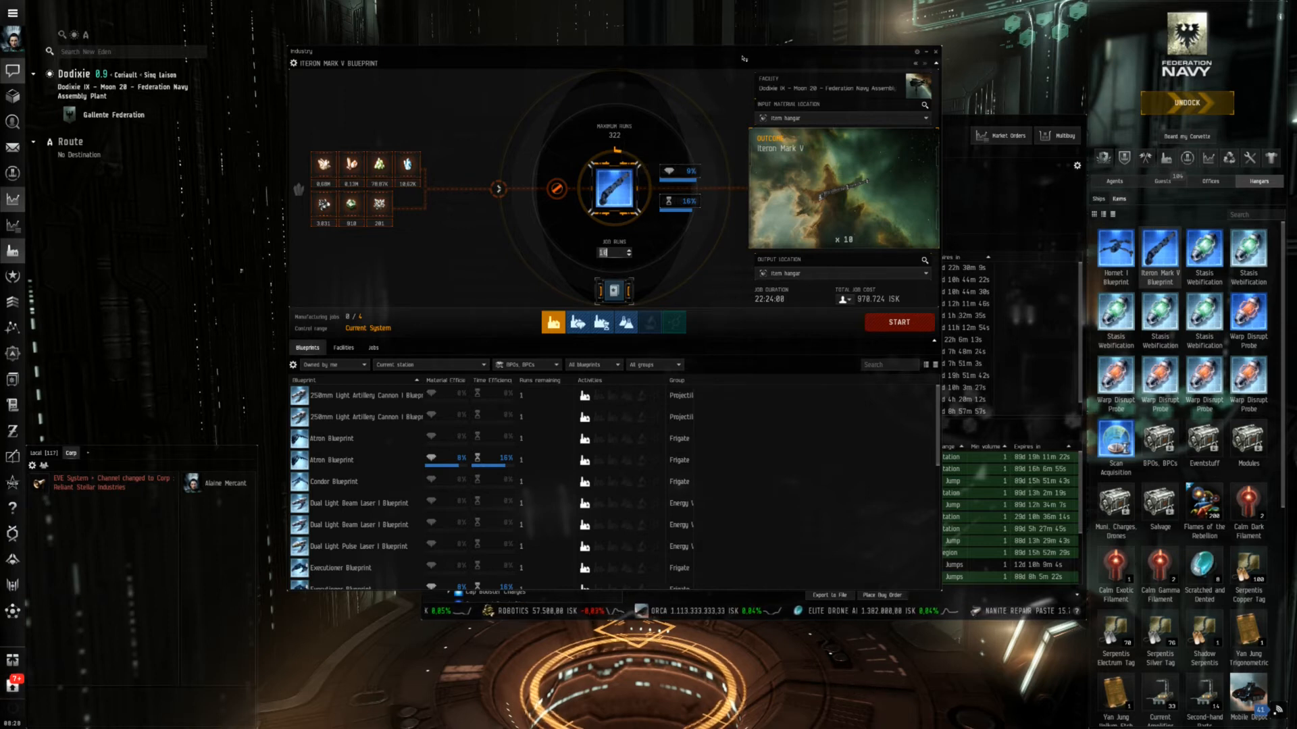
Step: Check Iteron Mark V Blueprint sell orders at 11.25 million ISK, then reload it into Industry
right_click(614, 191)
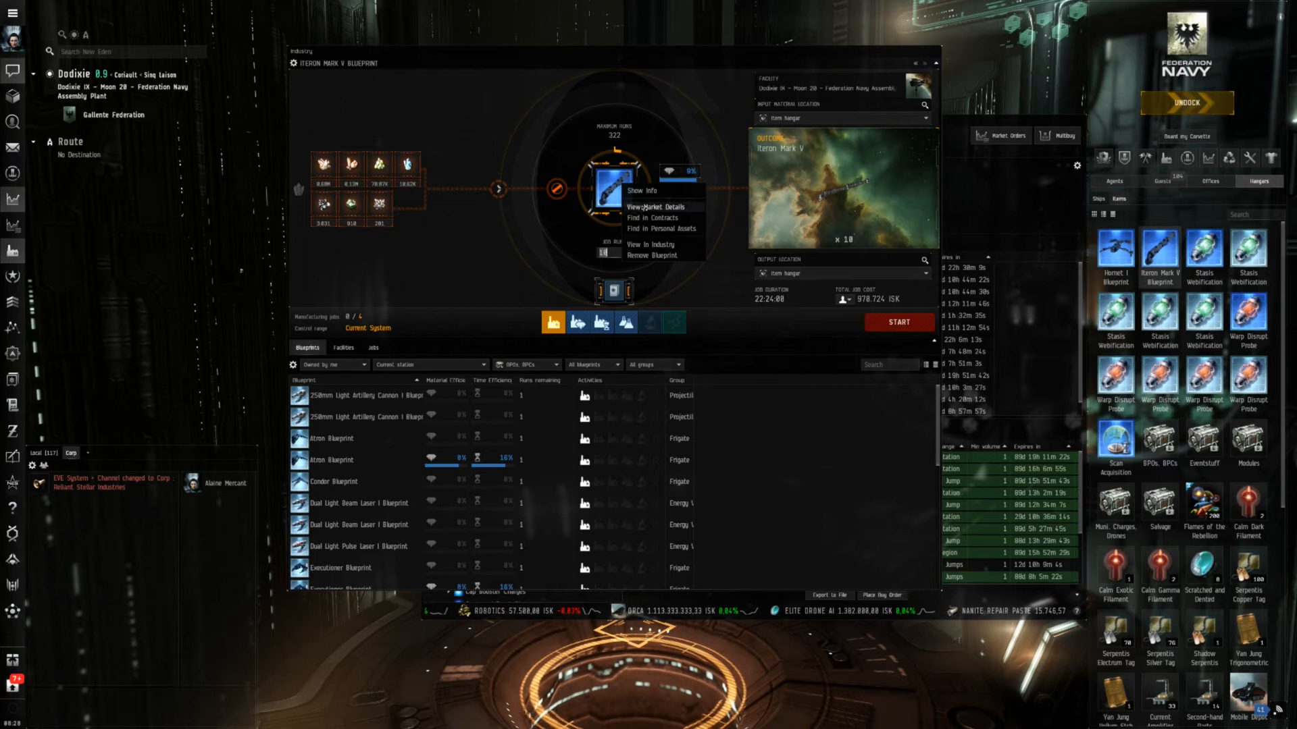
left_click(656, 207)
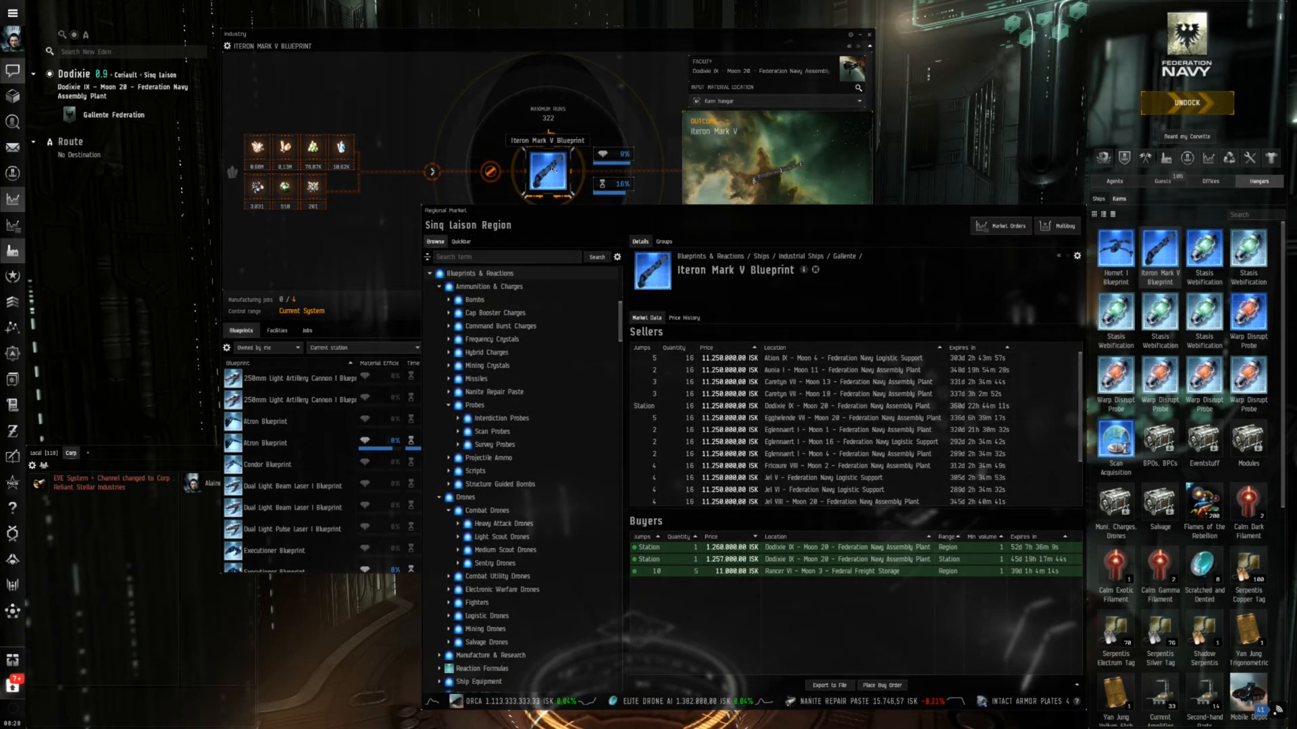
right_click(545, 174)
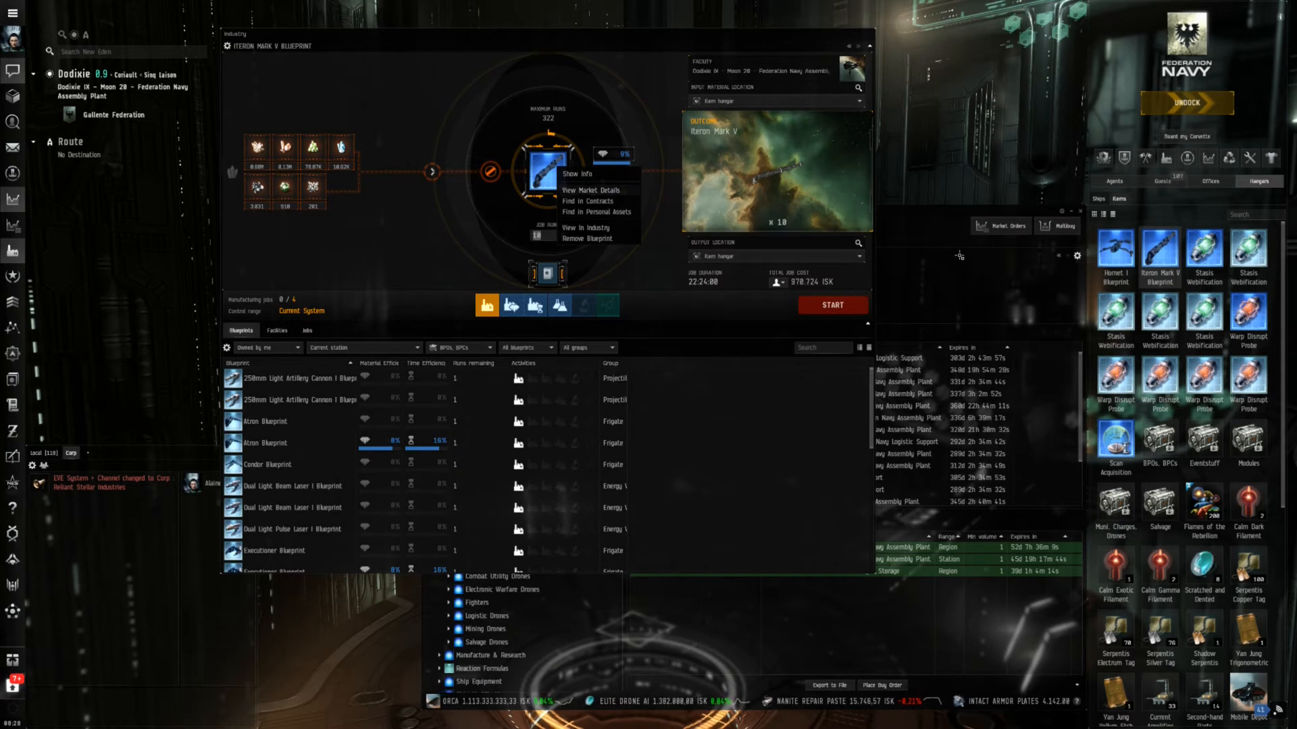
left_click(589, 189)
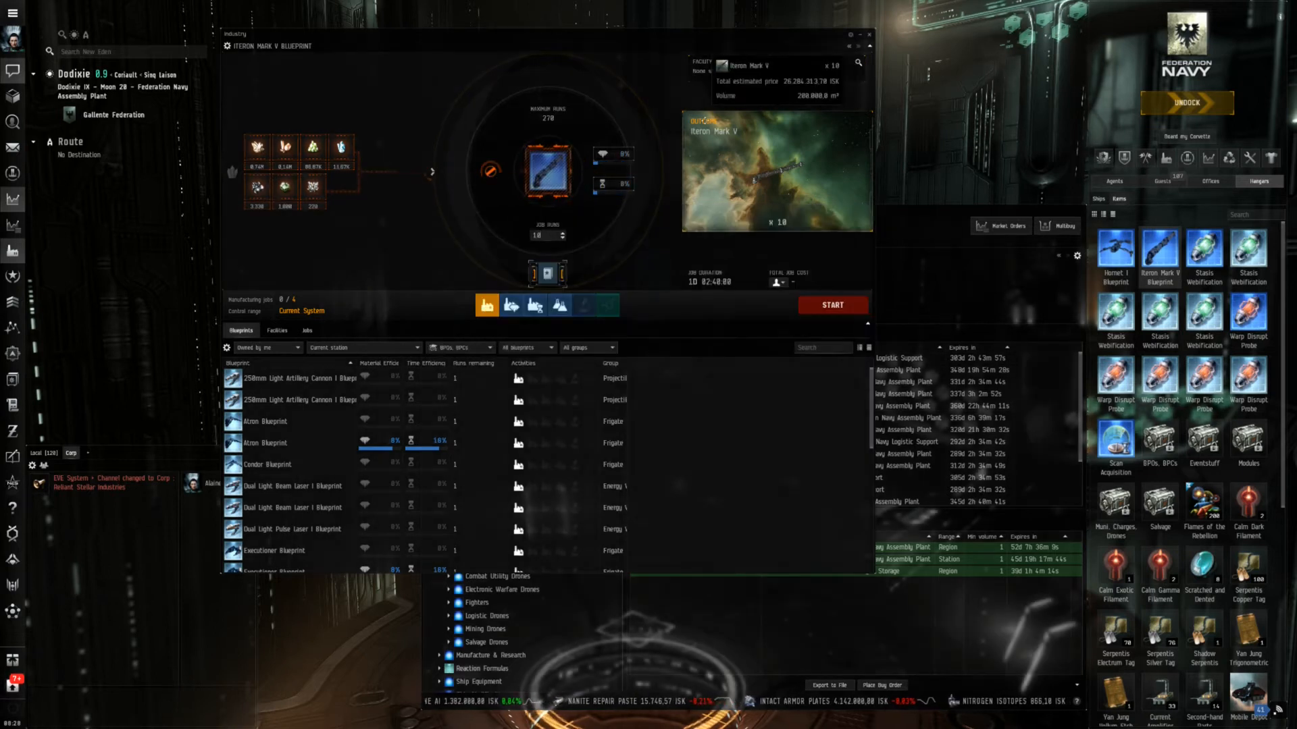
mouse_move(617, 195)
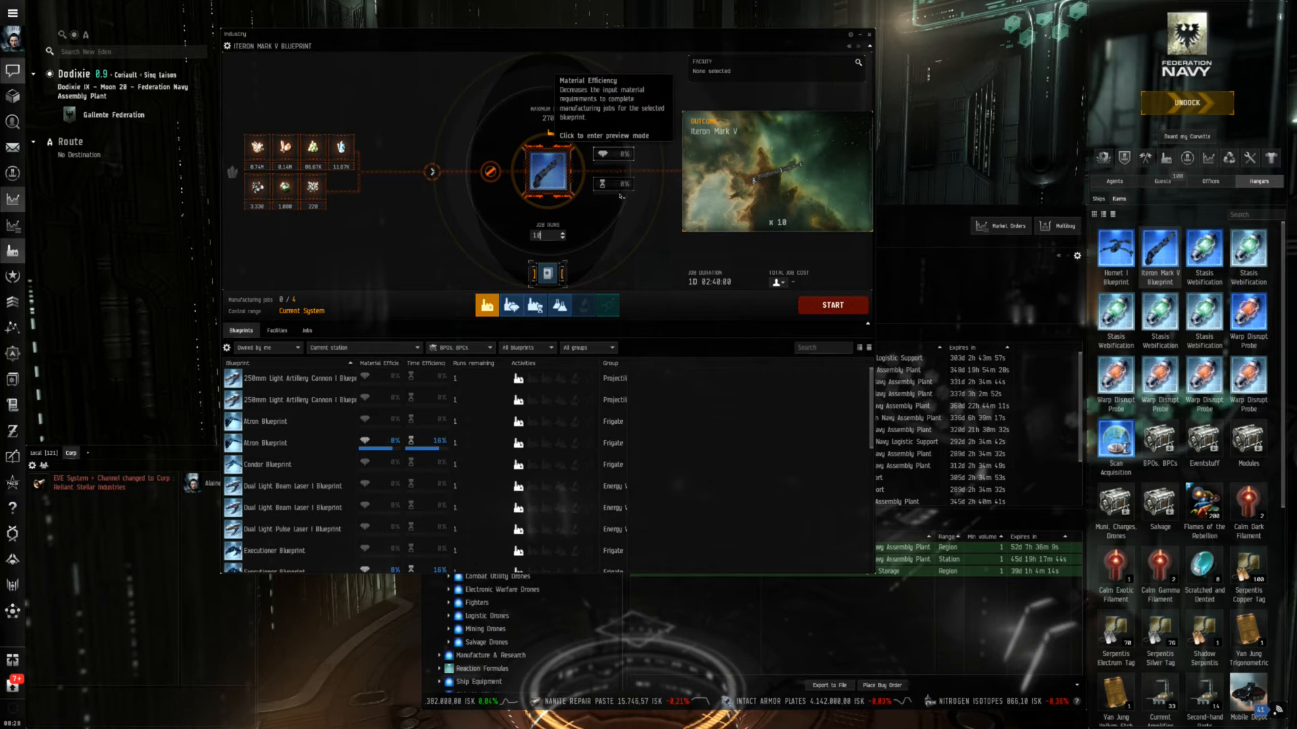
mouse_move(610, 191)
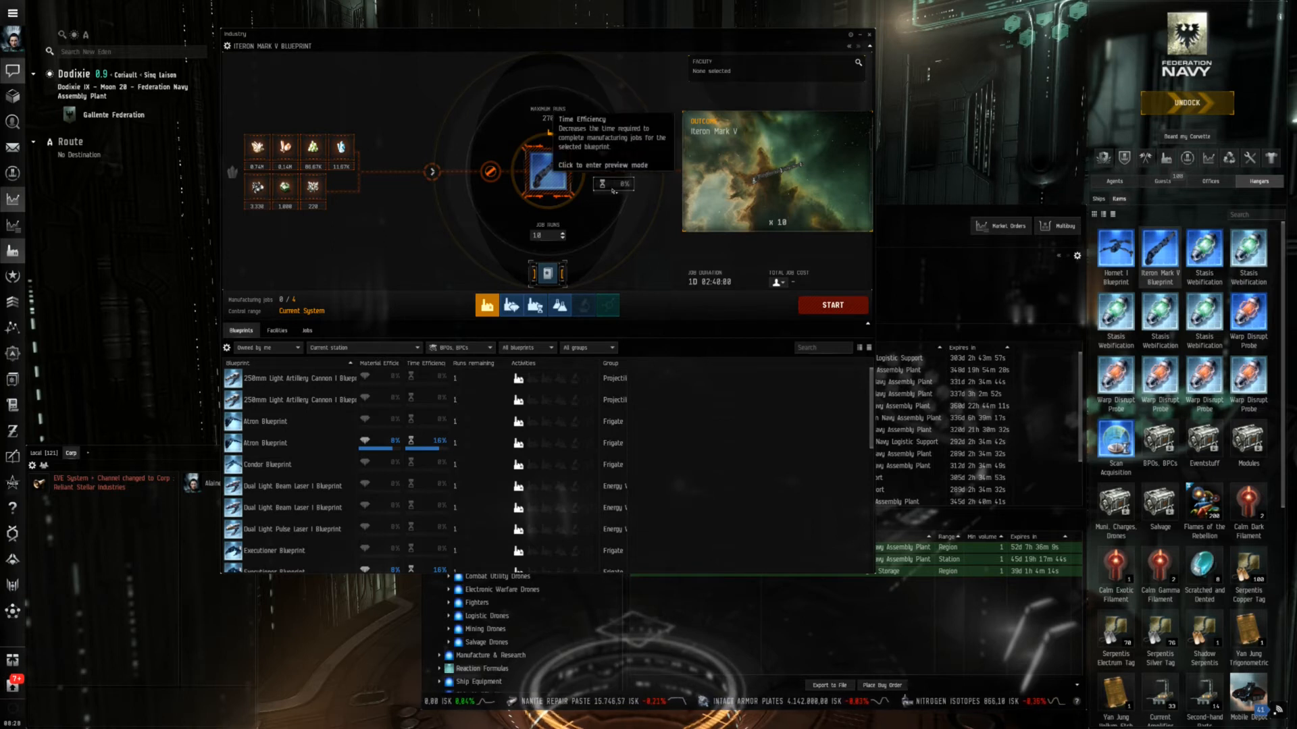
Step: Open the materials buying menu, then bring up the Iteron Mark V Blueprint's market options
right_click(550, 161)
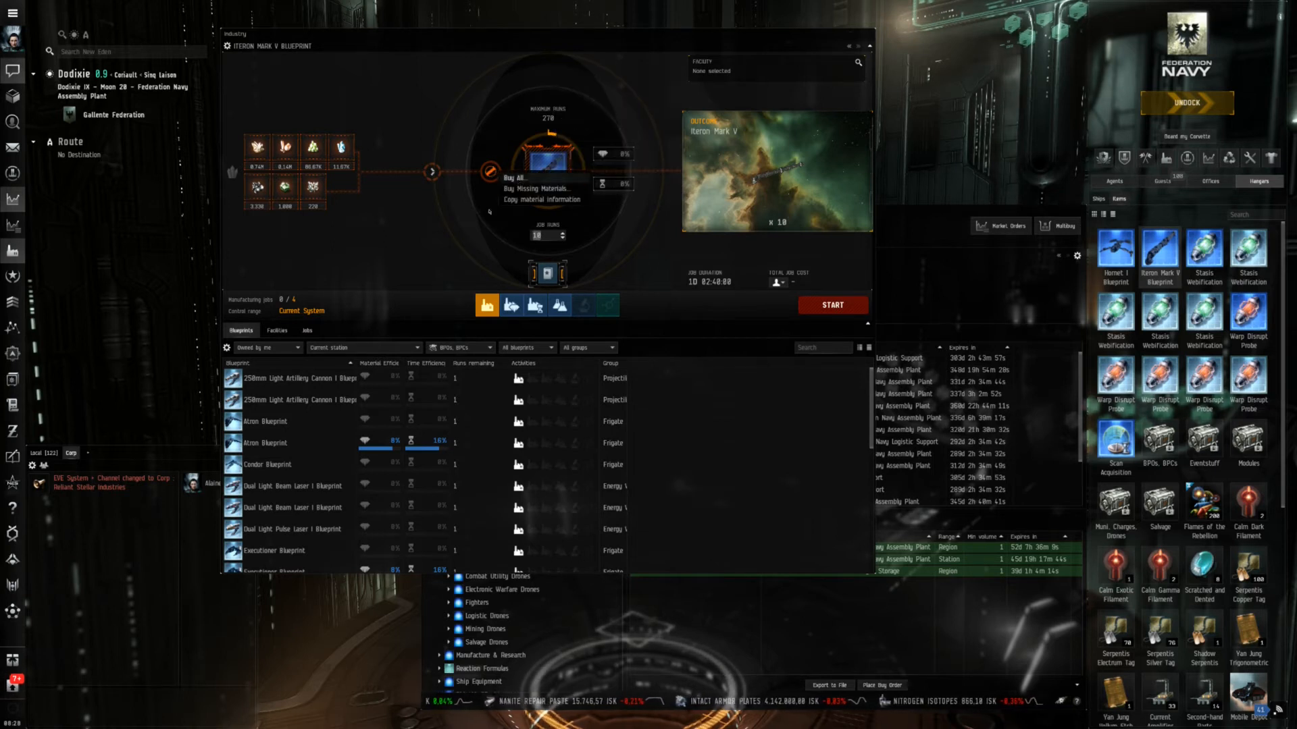
left_click(537, 188)
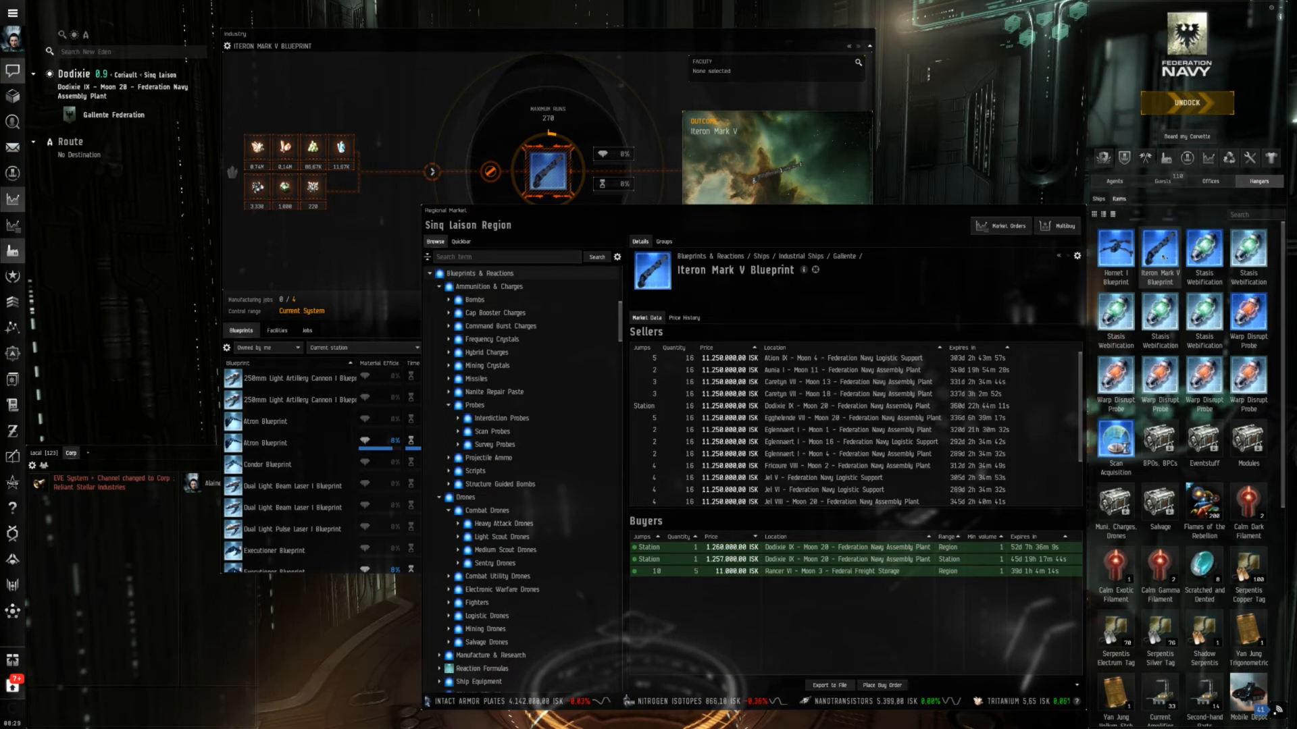
right_click(1160, 249)
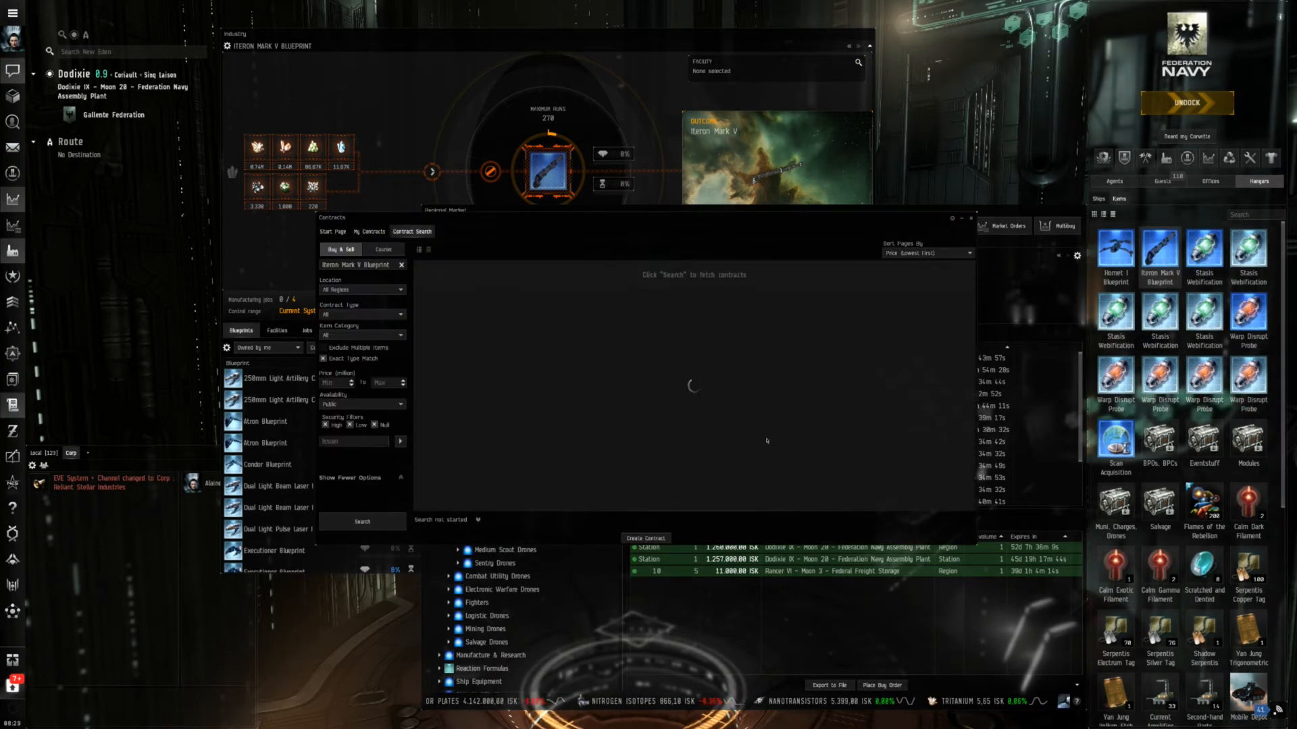
Step: Search contracts for the Iteron Mark V Blueprint, then return to the 10-run job
left_click(362, 522)
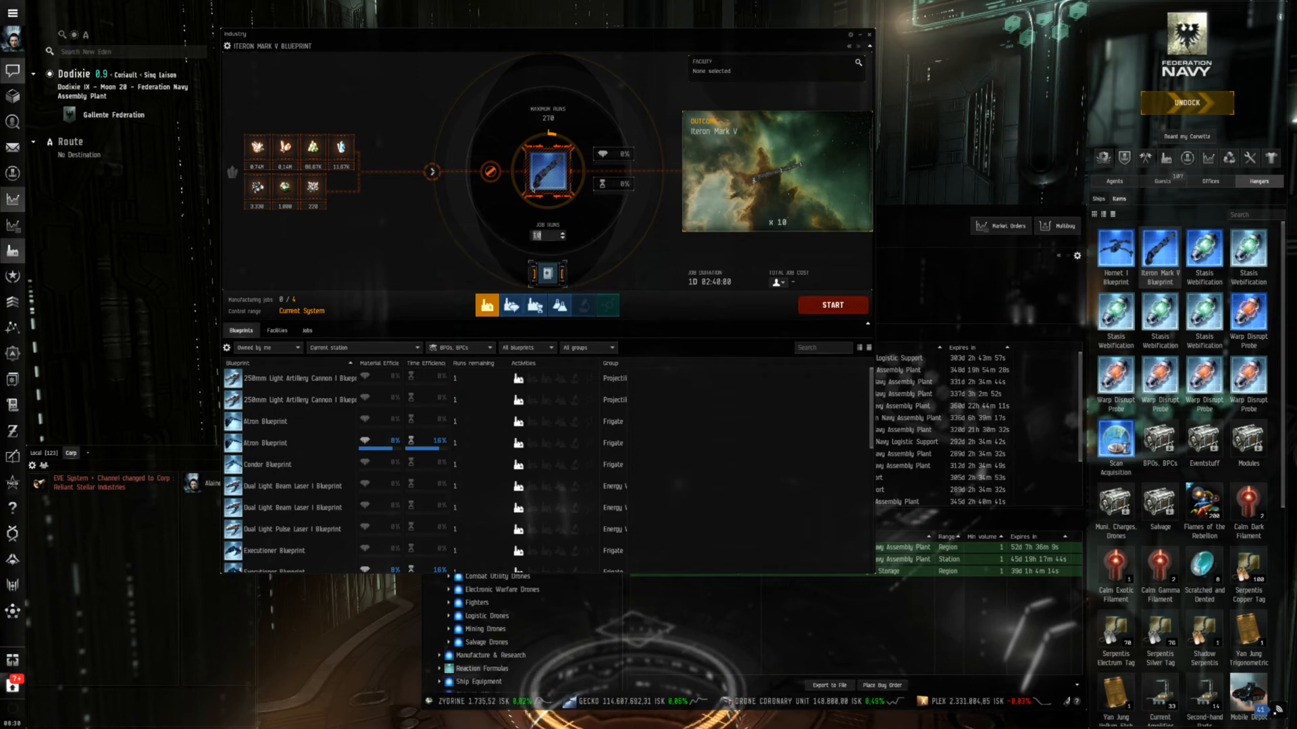
mouse_move(646, 235)
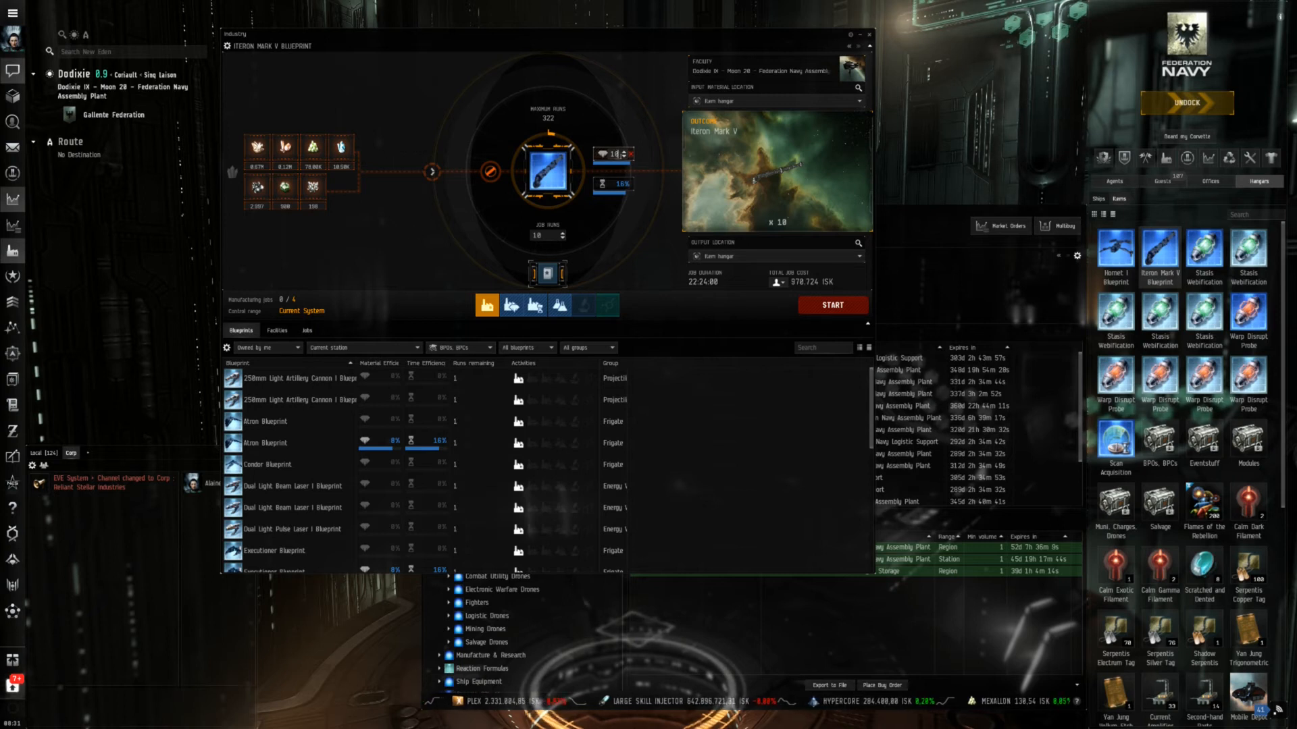
mouse_move(548, 174)
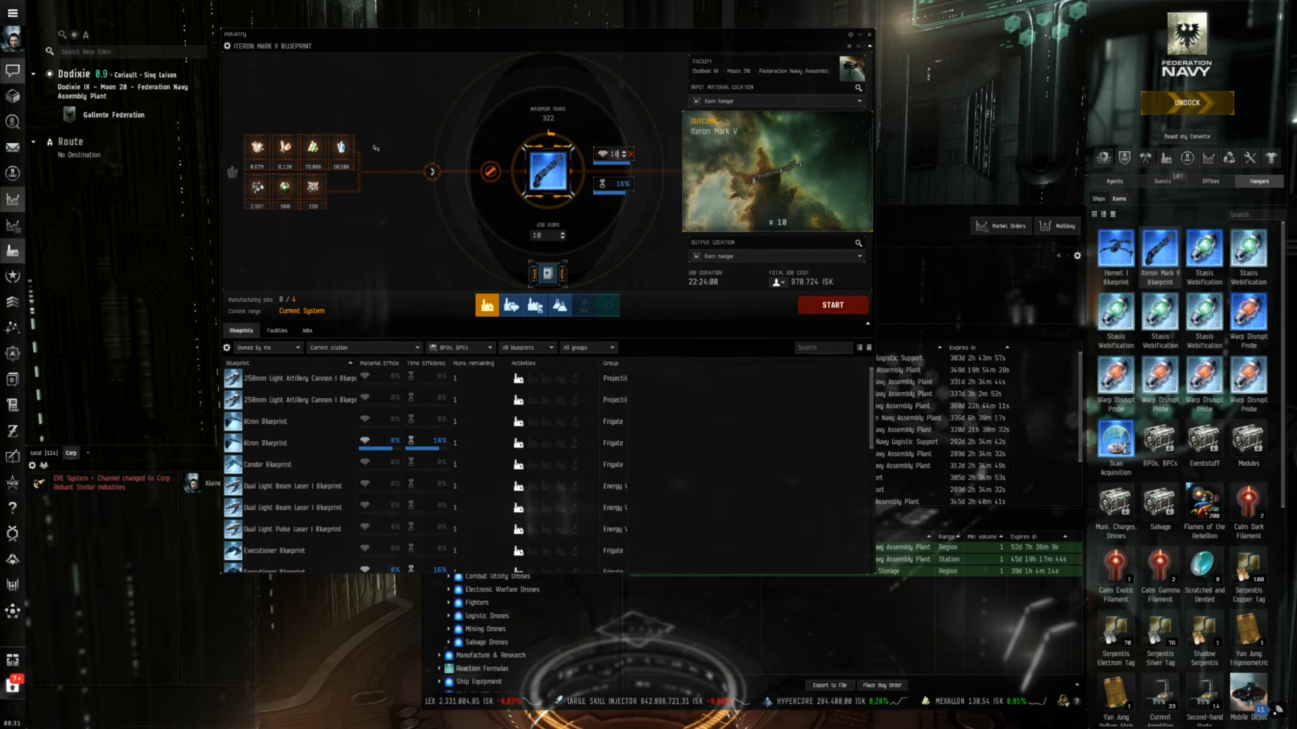
mouse_move(382, 229)
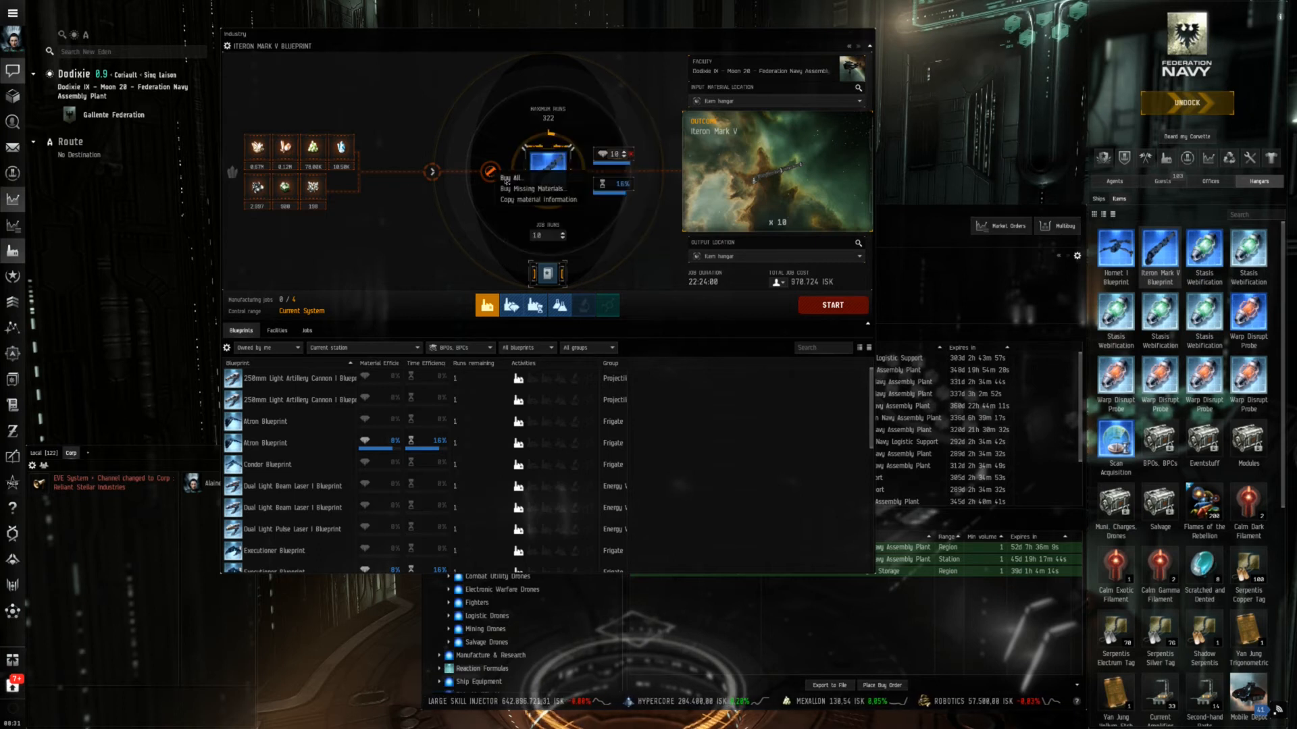
Step: Pick a materials menu entry, leaving the job at 22:24:00 and 978,724 ISK
left_click(532, 188)
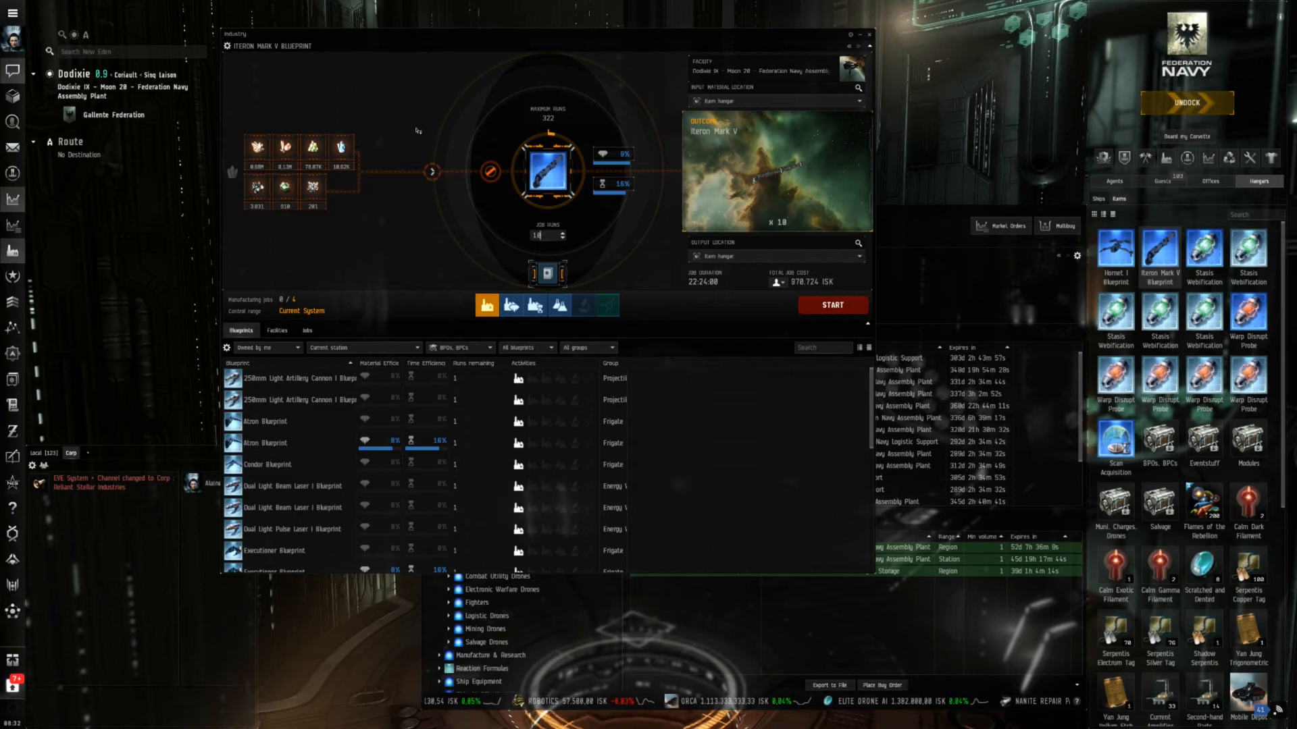
mouse_move(476, 270)
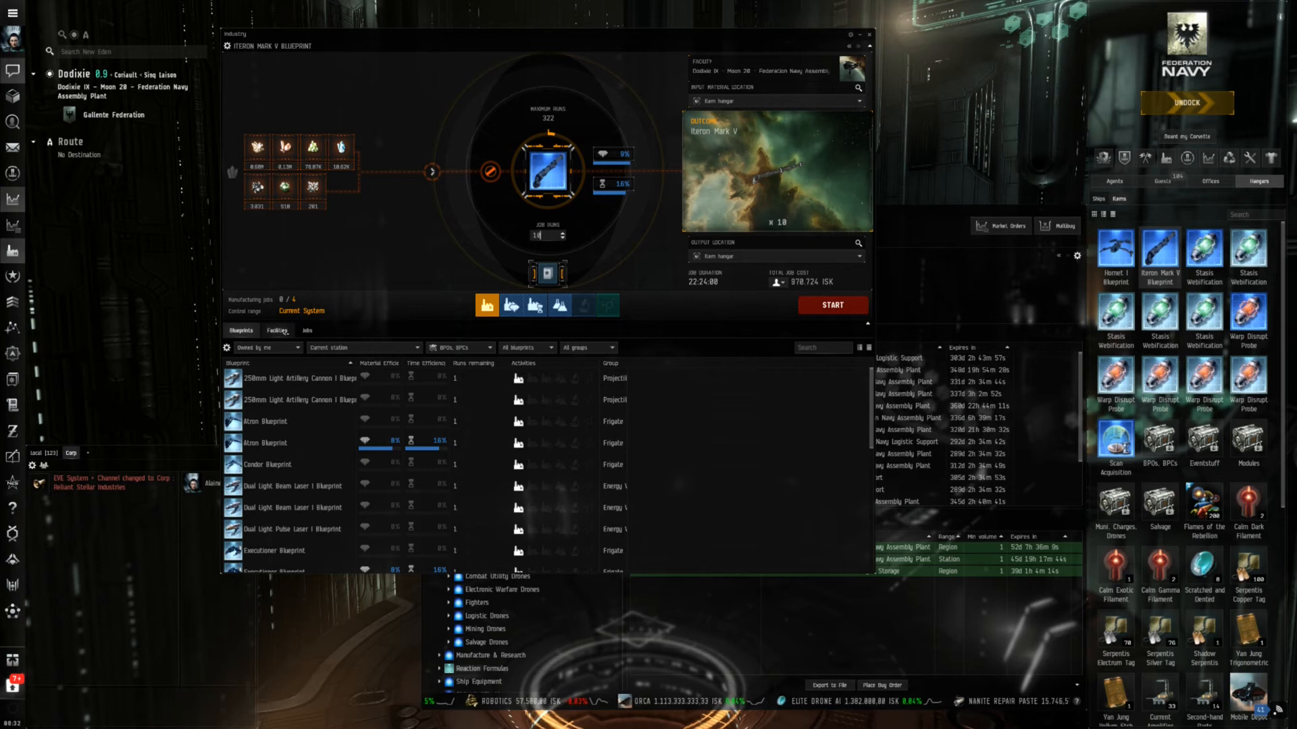
Step: List facilities within 5 jumps, led by Dodixie's Federation Navy Assembly Plant
left_click(277, 331)
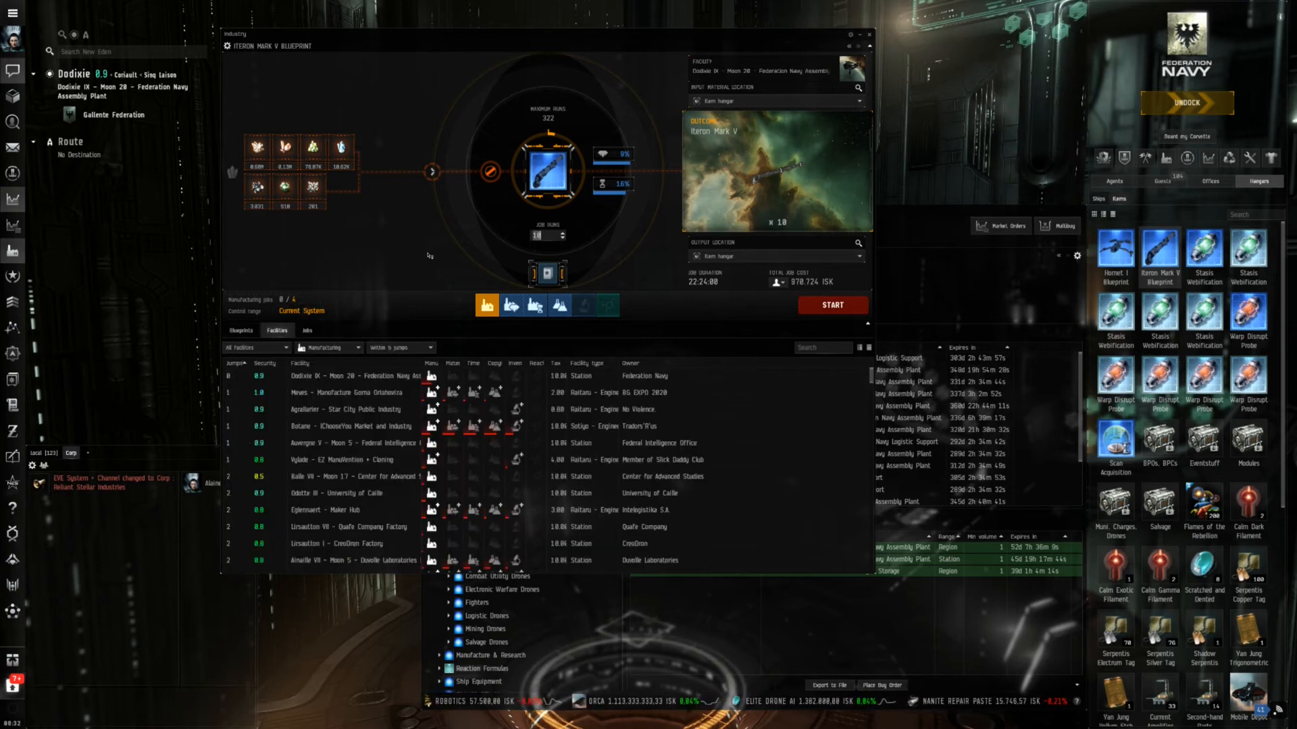
mouse_move(277, 330)
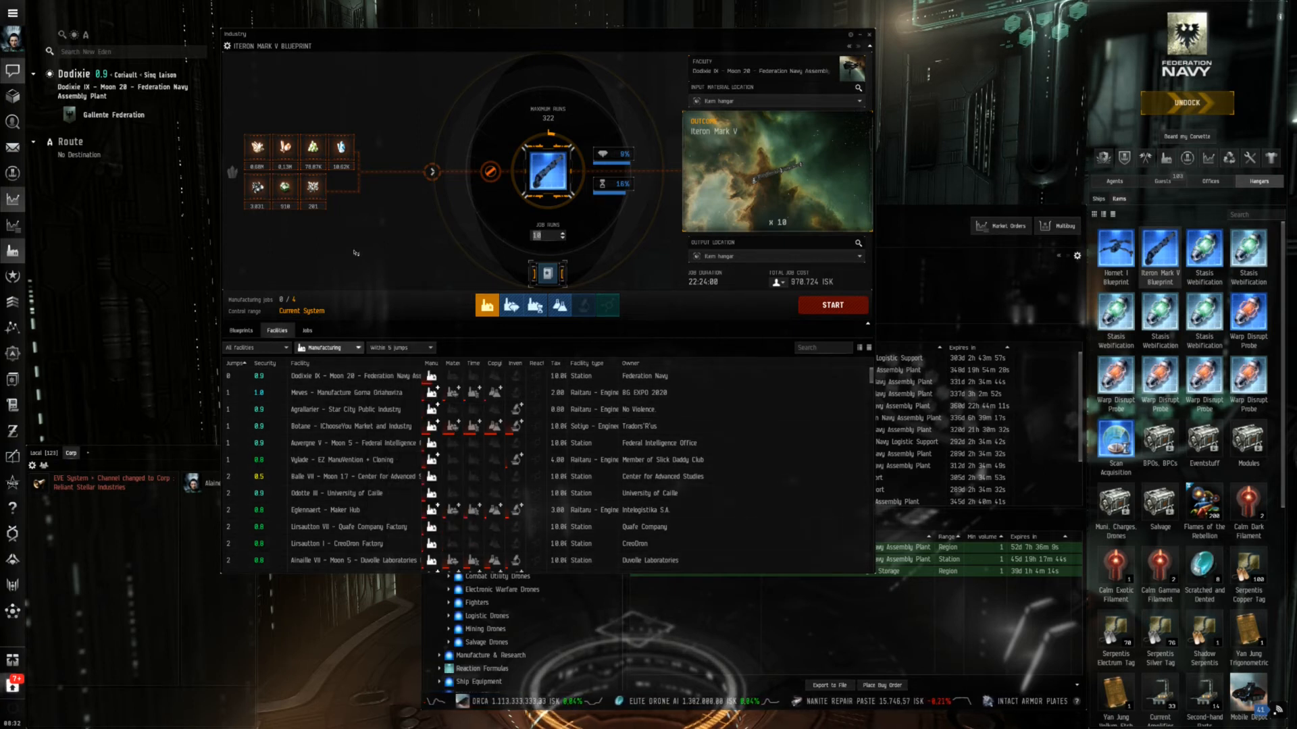
mouse_move(360, 249)
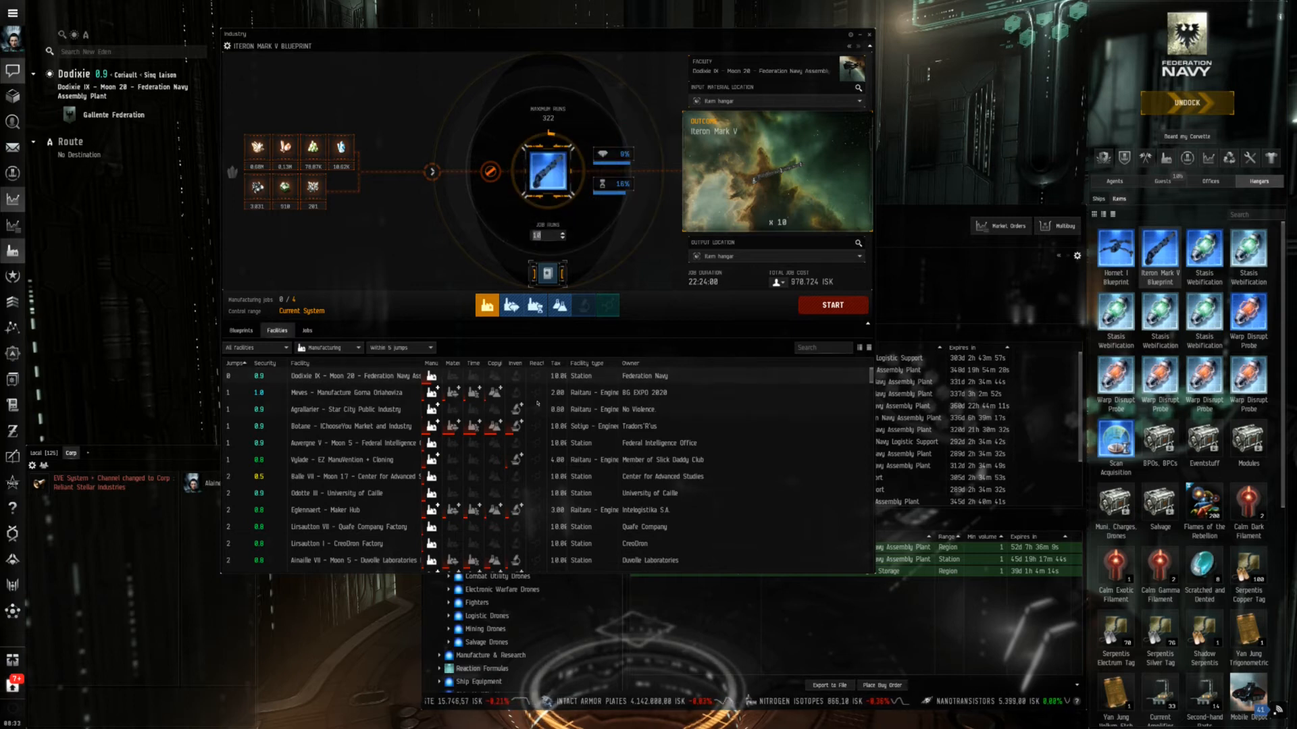
Step: Switch from Dodixie to Botane's IChooseYou facility: 12:32:38 duration, 861,366 ISK
left_click(355, 392)
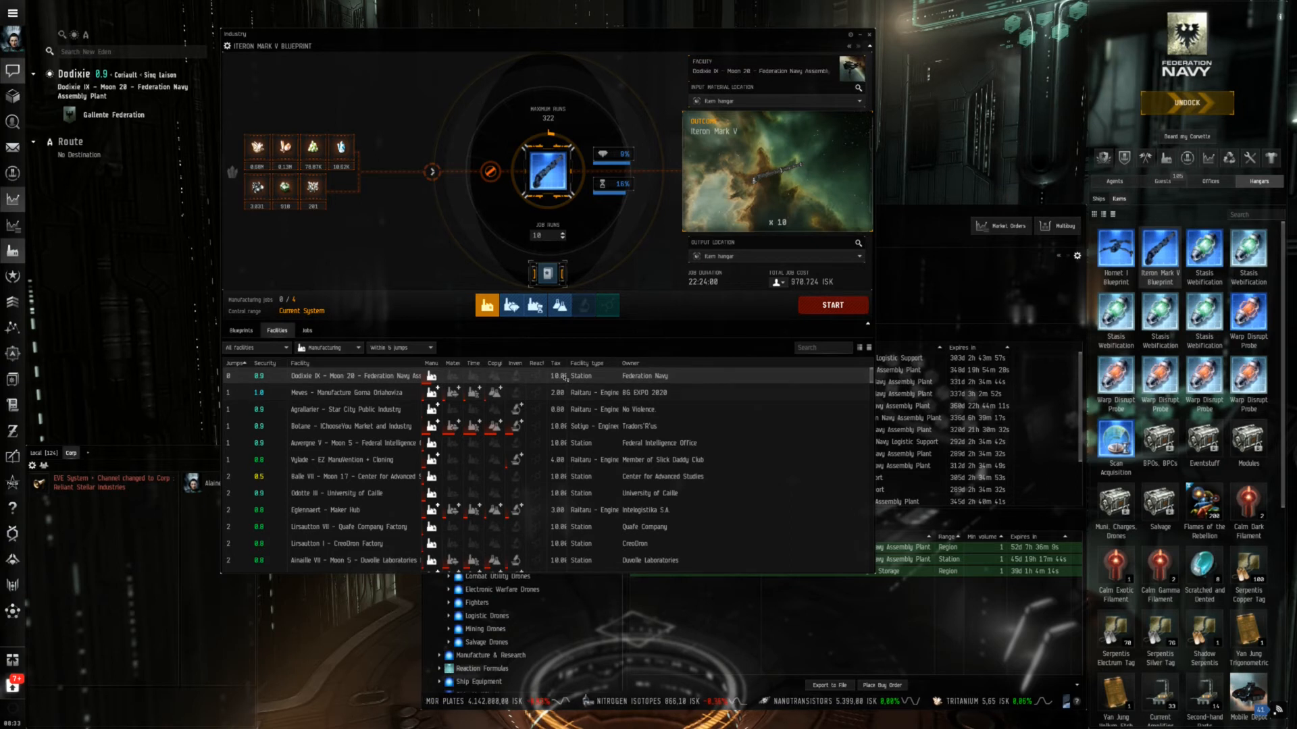
left_click(352, 392)
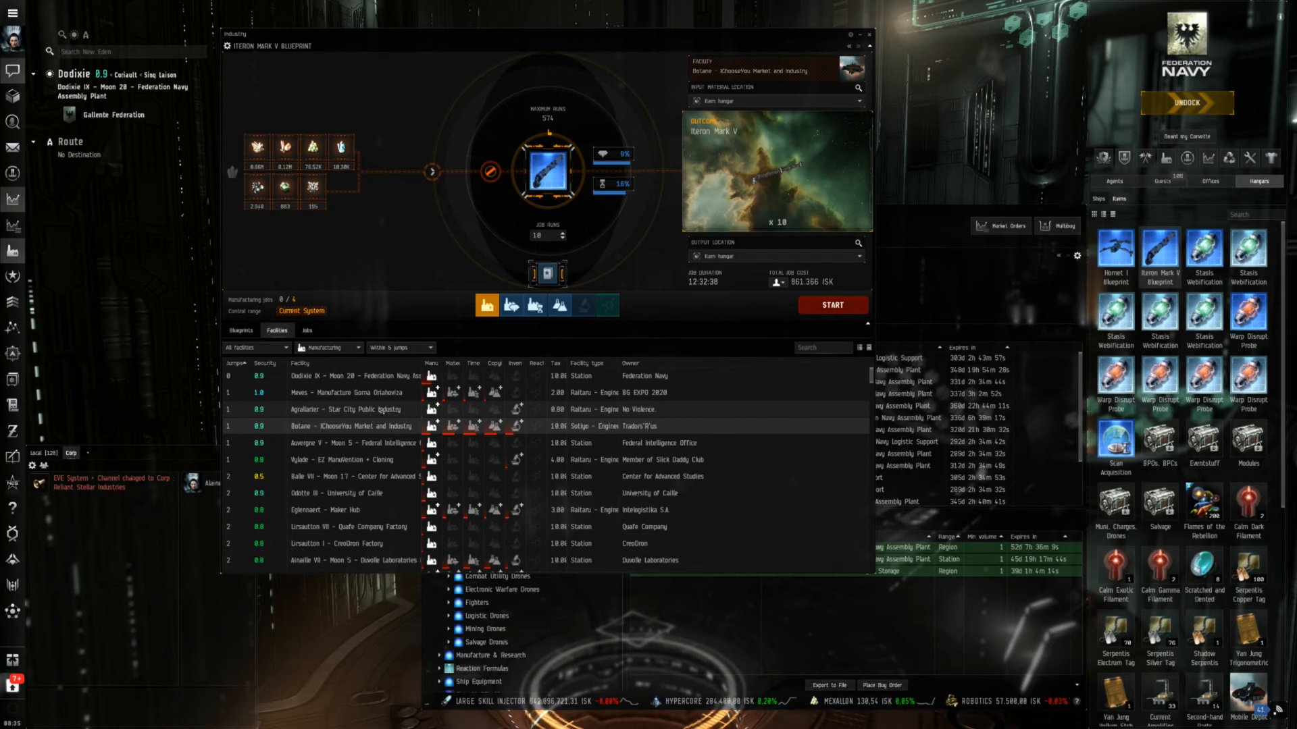
Step: Select the Moves Manufacture Gama Orishentra facility, giving a 19:02:24 job at lower cost
left_click(355, 392)
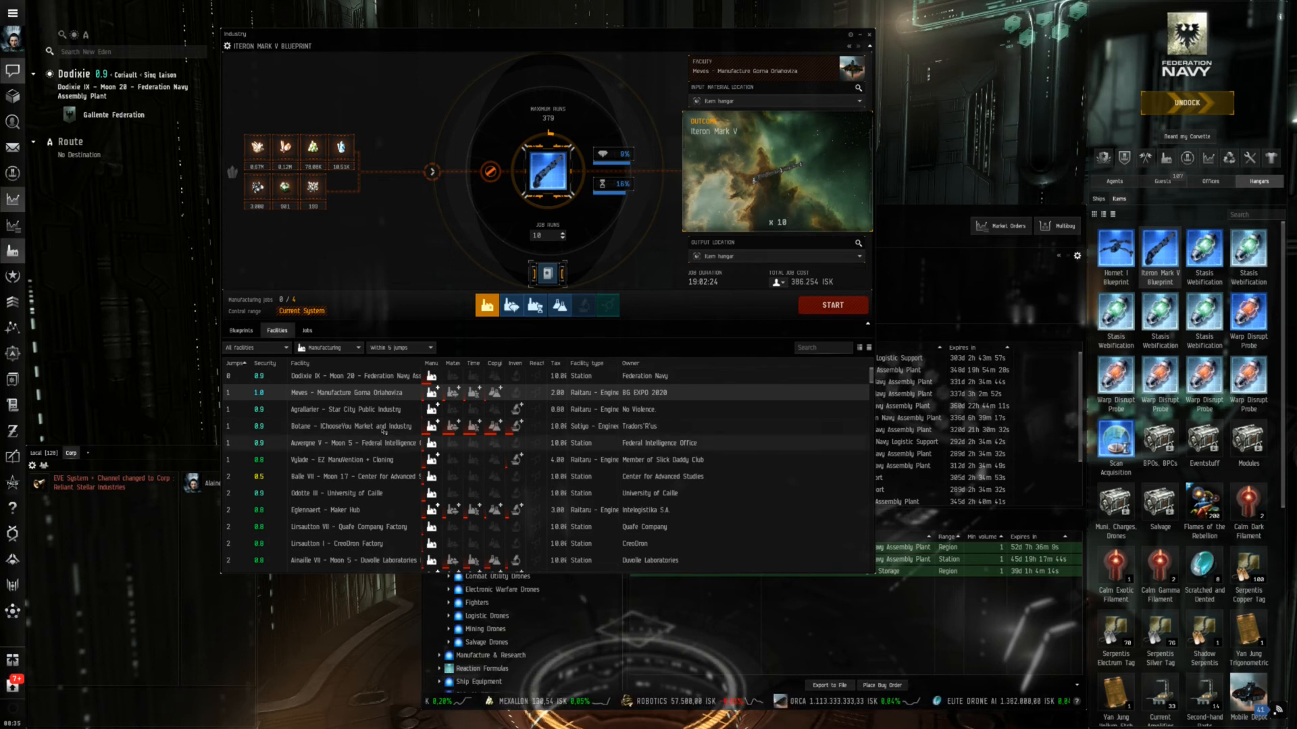
Step: Select the Botane IChooseYou facility again for the Iteron Mark V job
left_click(356, 426)
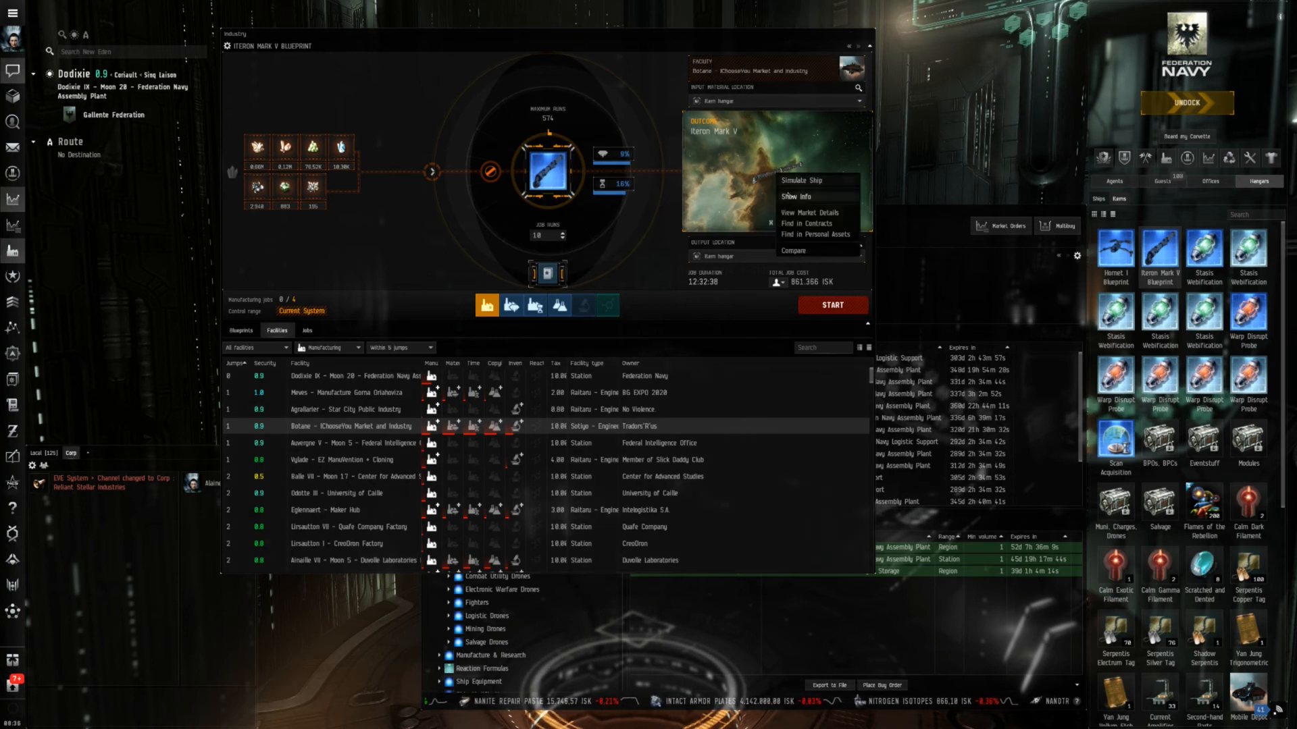
Step: Show Info on the Iteron Mark V to view its 970 HP structure and 275,000 m3 volume
left_click(794, 196)
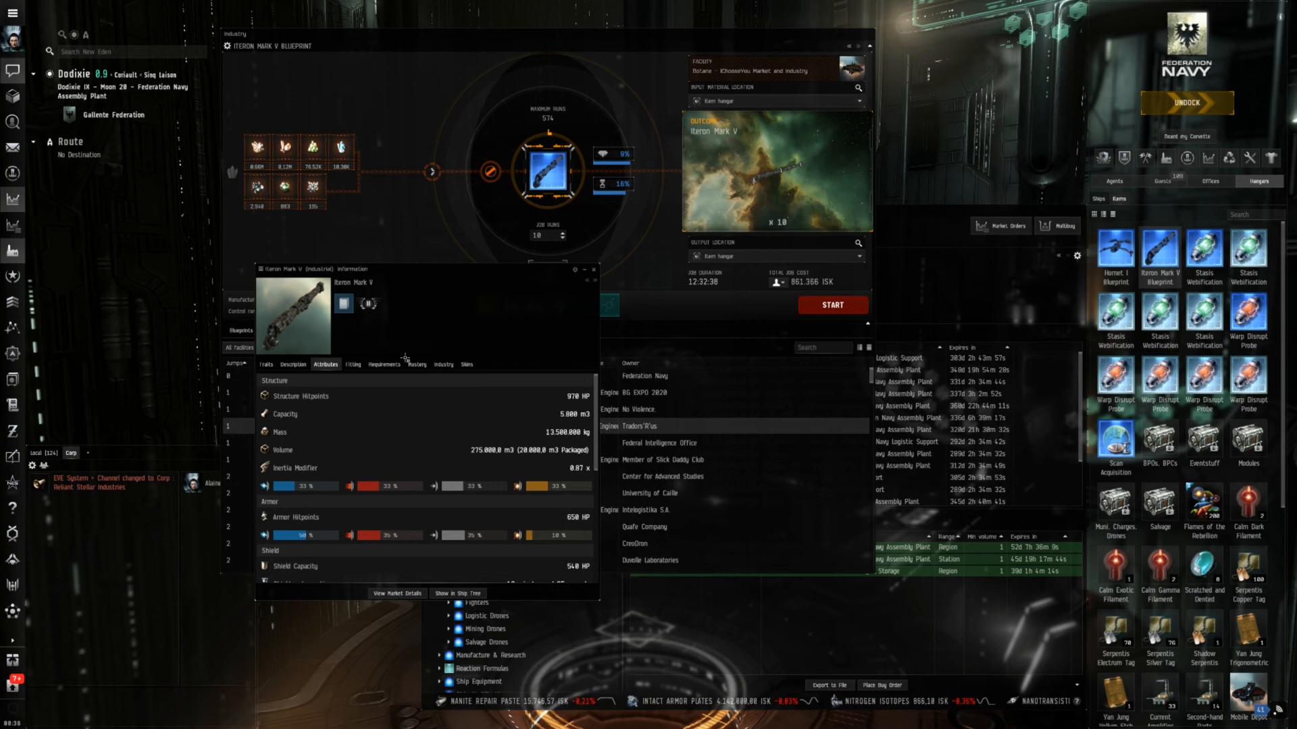
mouse_move(435, 414)
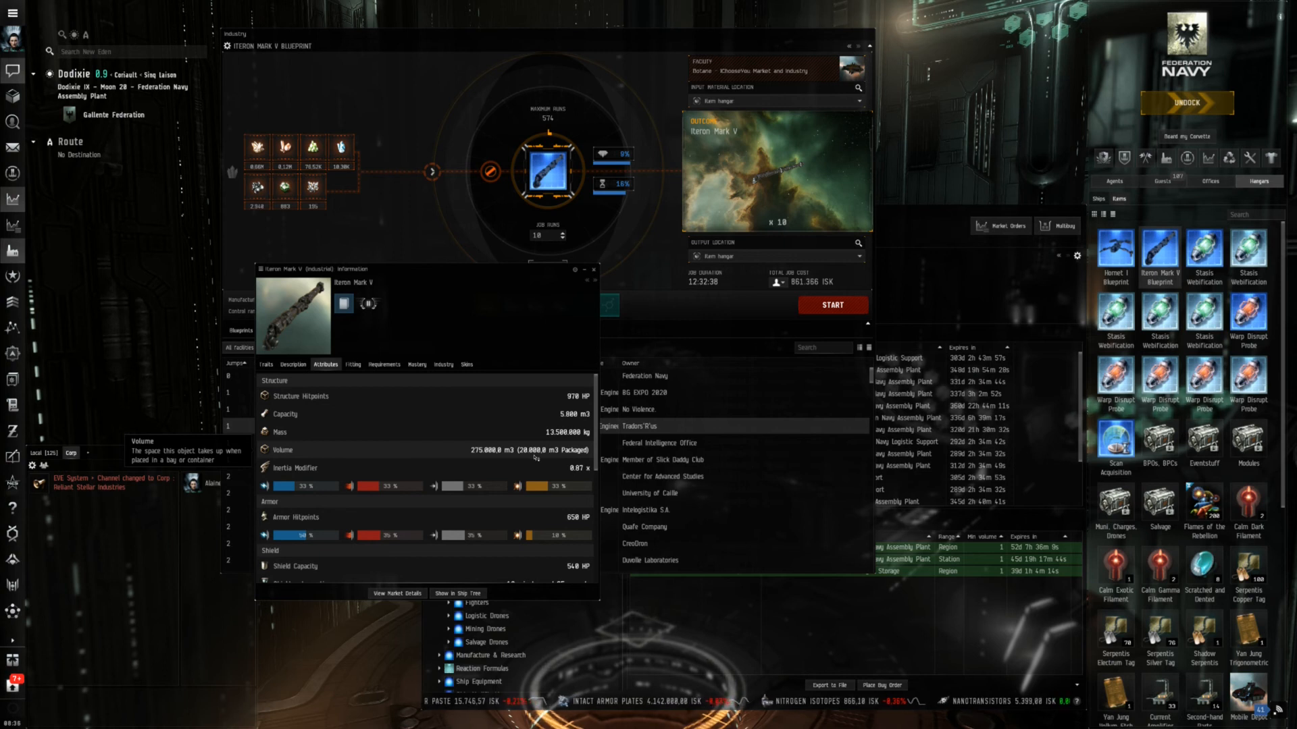
mouse_move(507, 332)
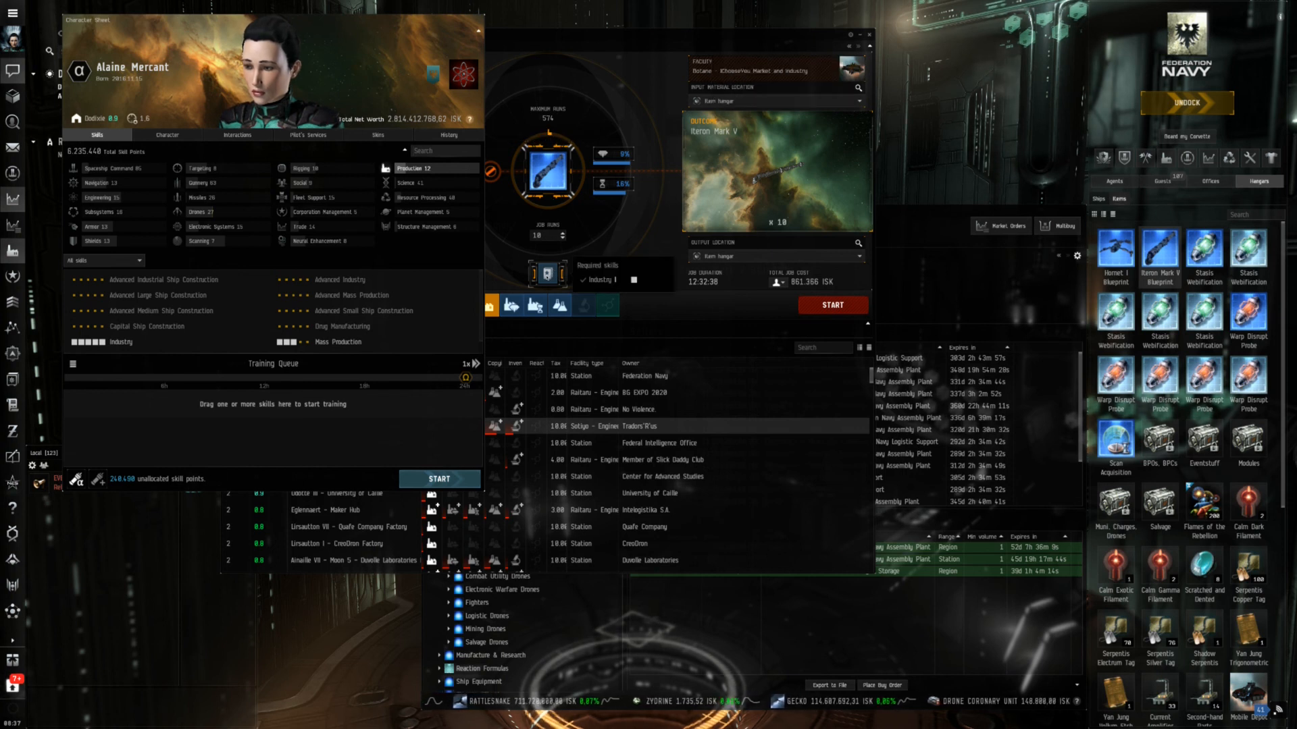
mouse_move(116, 345)
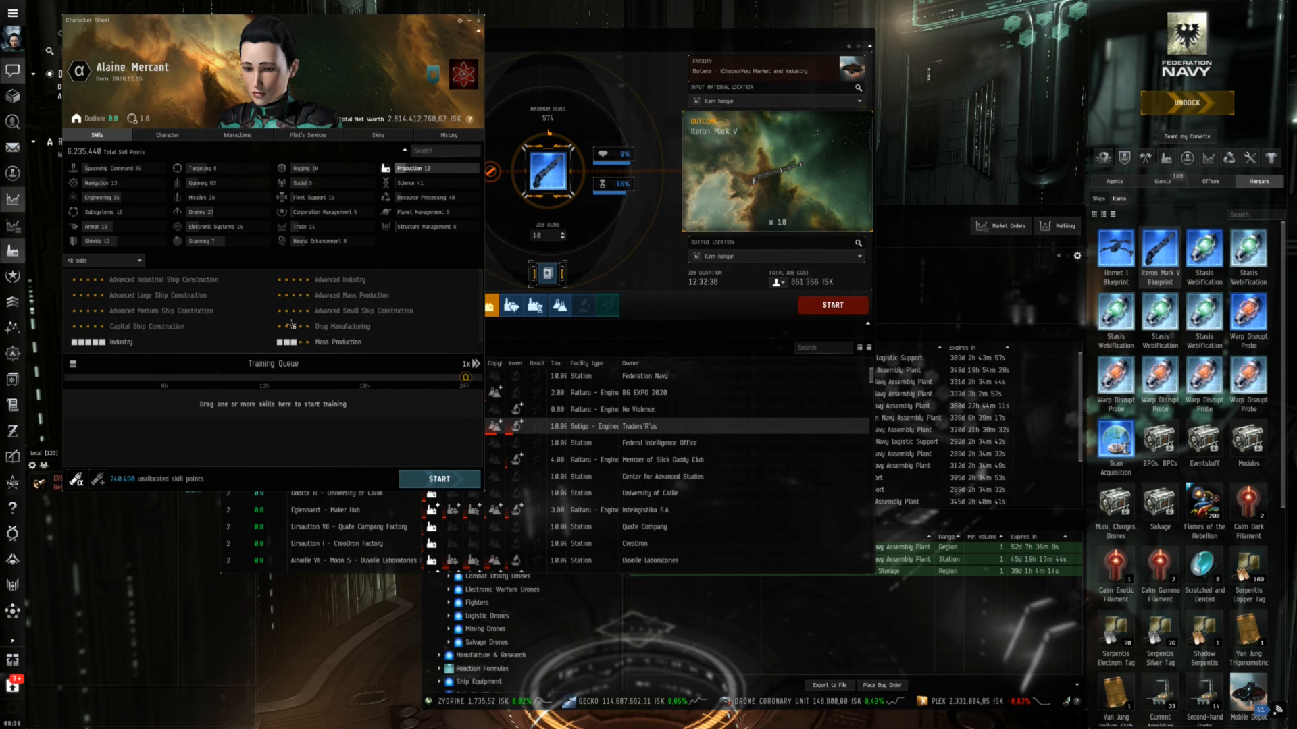
mouse_move(340, 279)
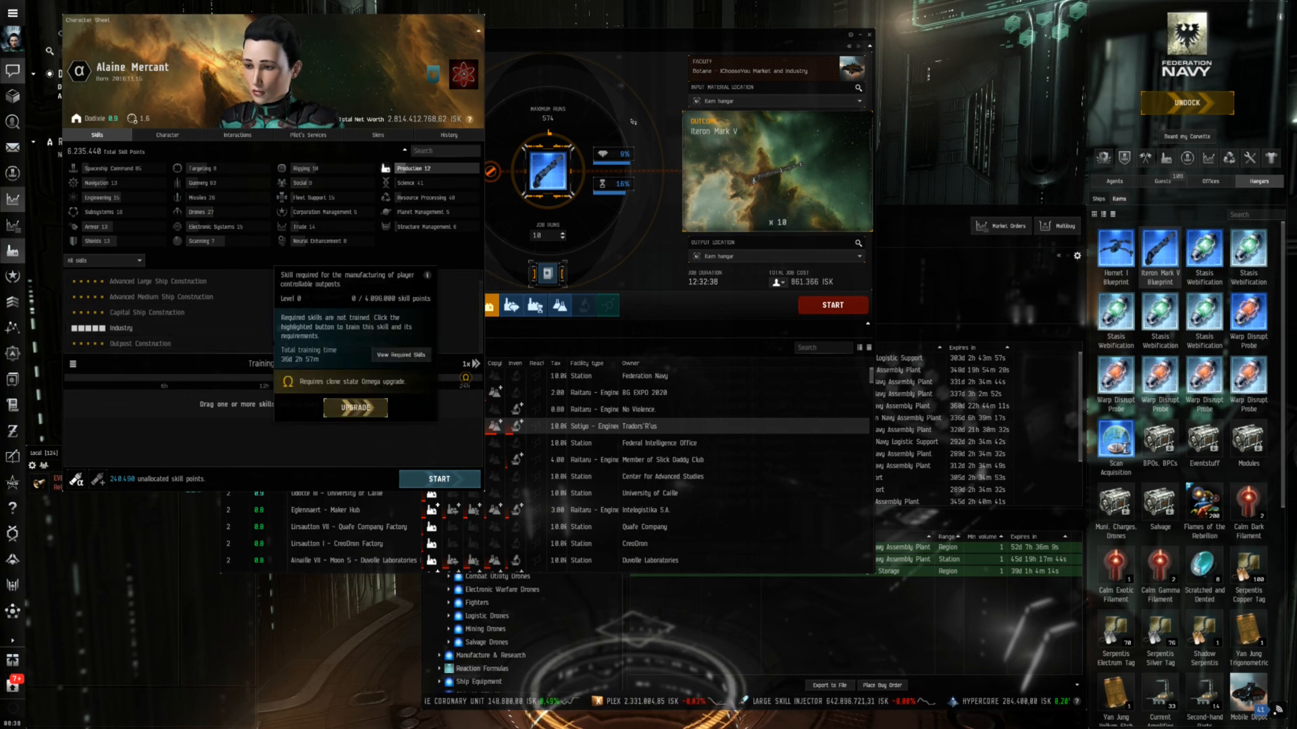
mouse_move(328, 347)
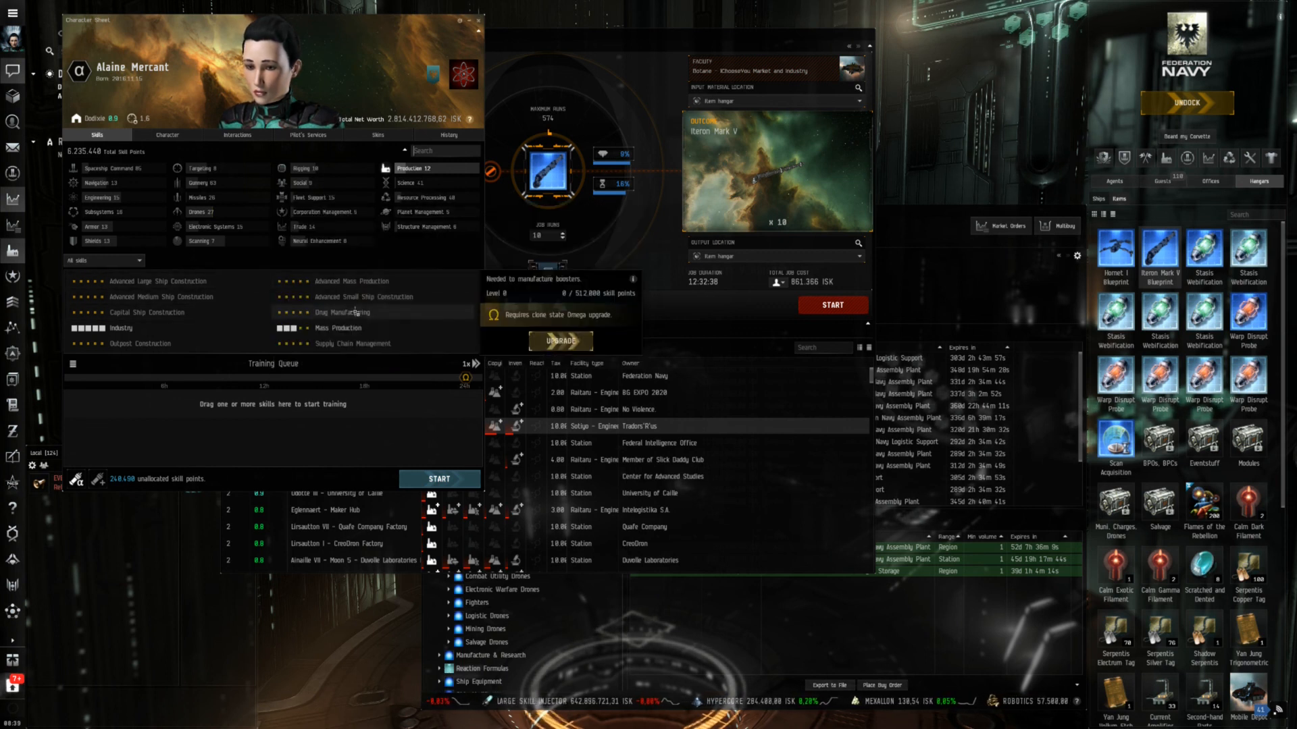
mouse_move(196, 350)
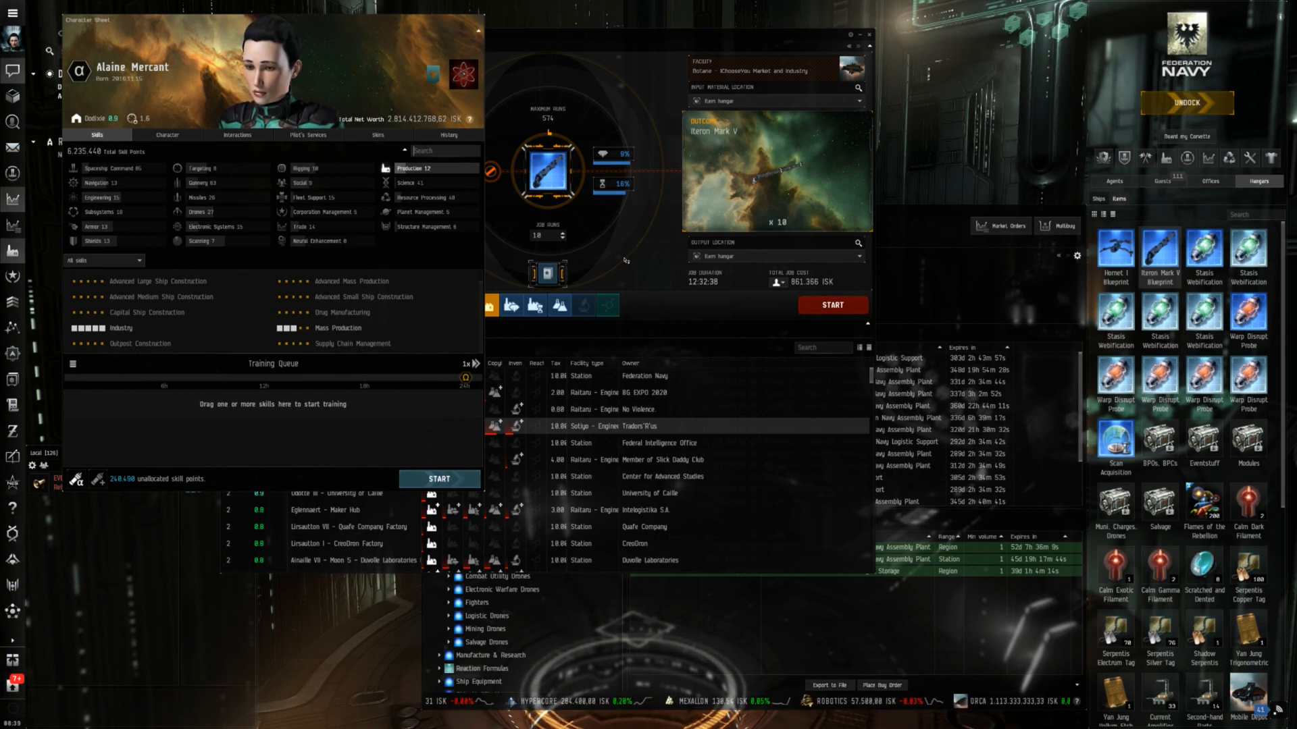
mouse_move(429, 183)
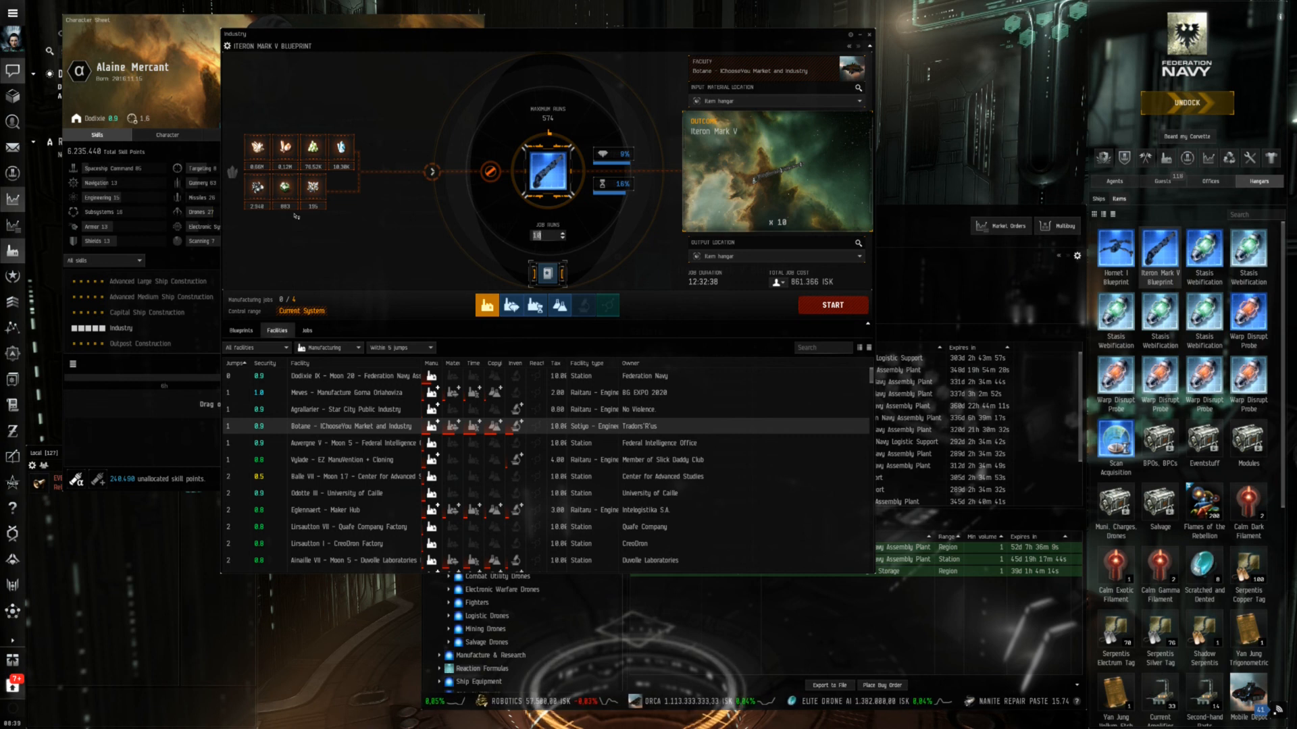
Step: Filter the Blueprints tab to the Item hangar, listing Hornet I and Iteron Mark V
left_click(241, 330)
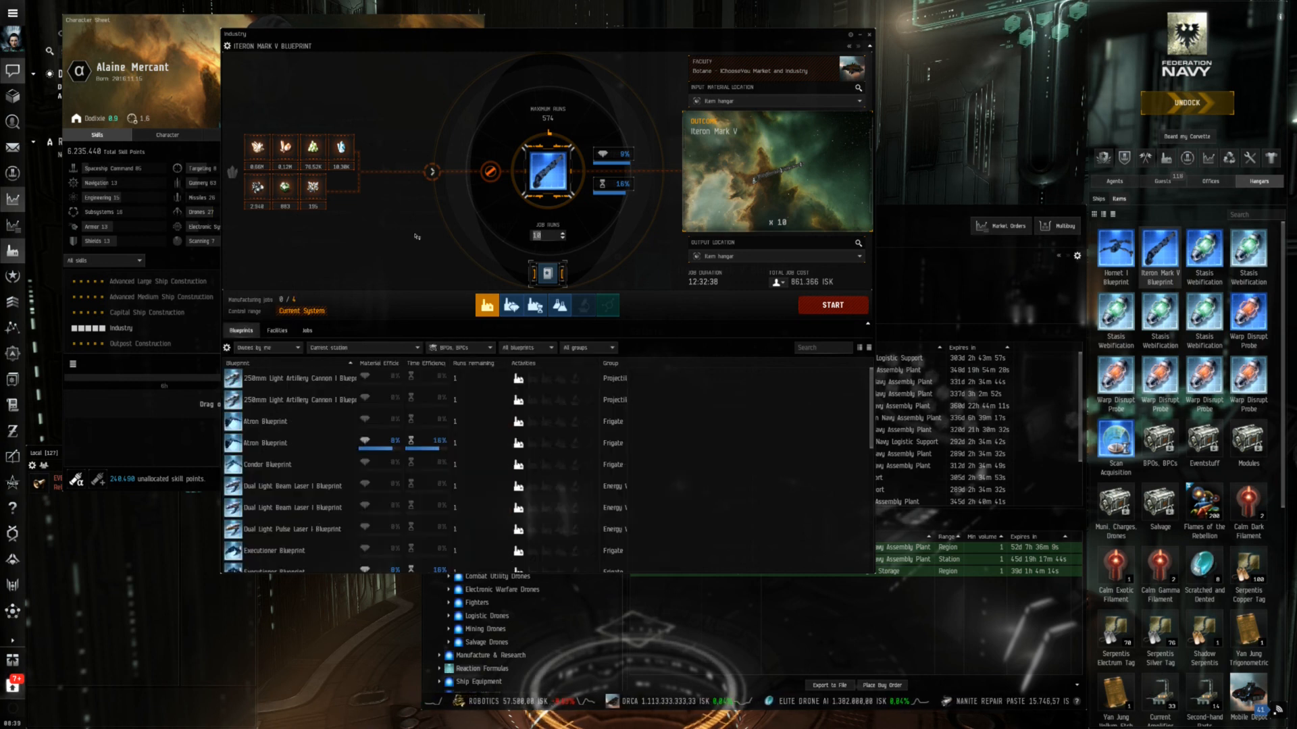
left_click(460, 347)
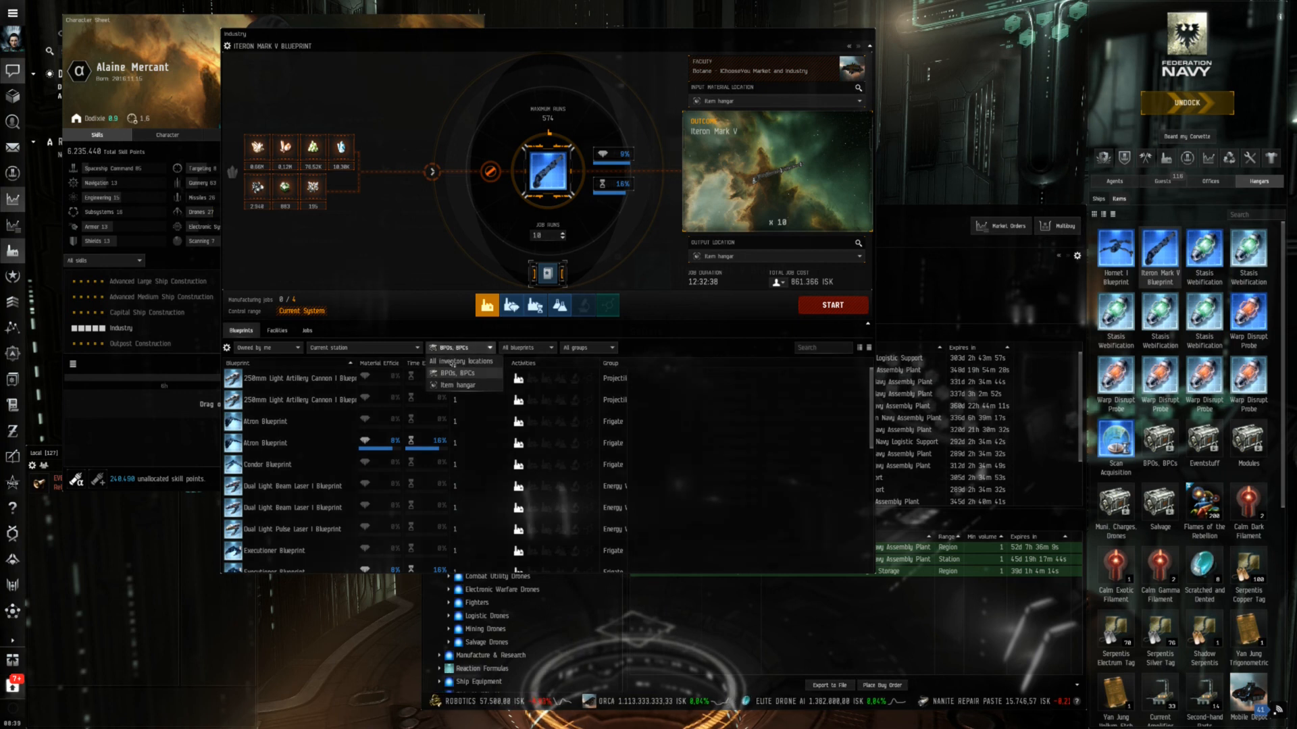
left_click(458, 385)
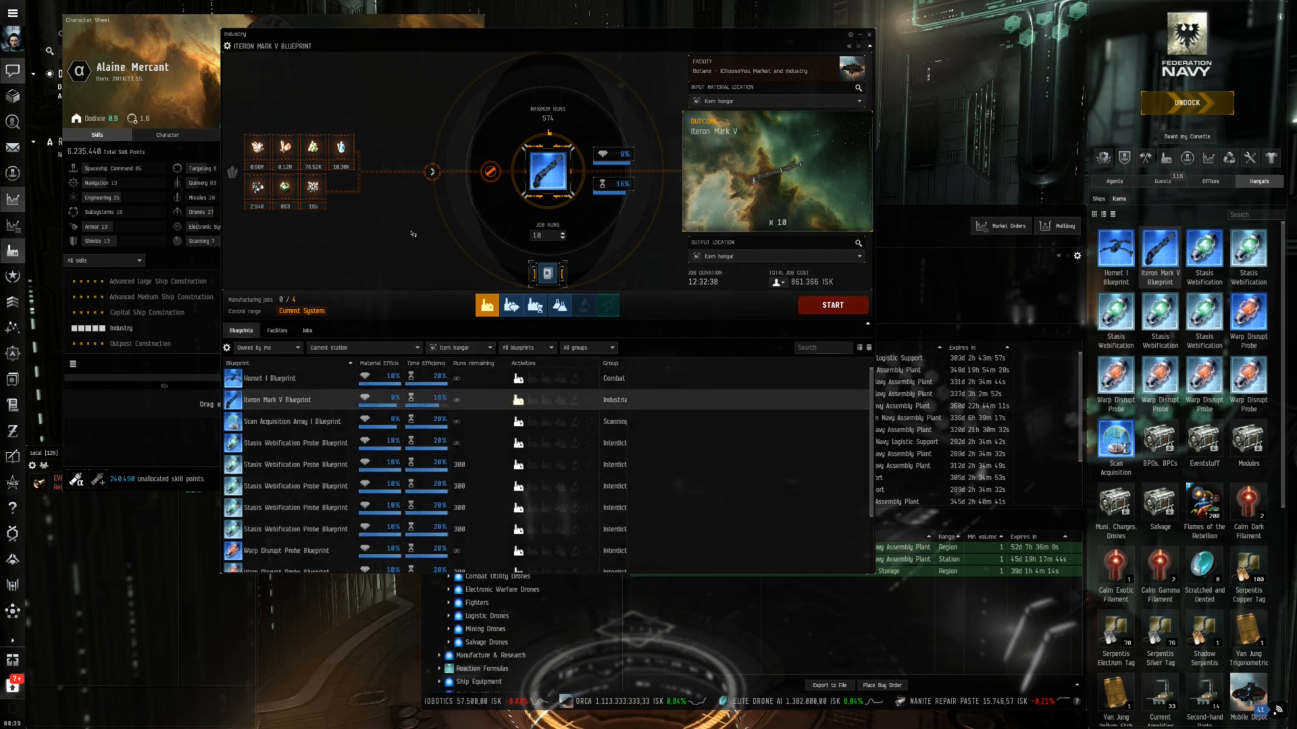